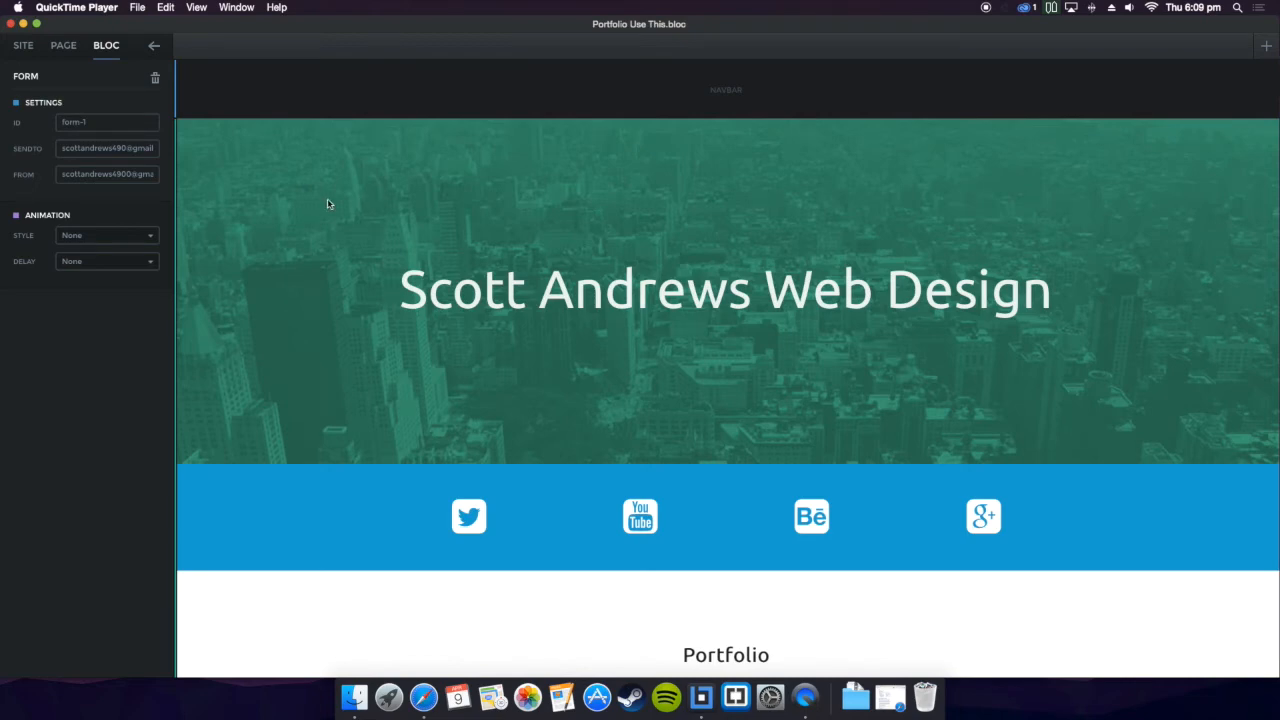
# - Export the Blocs site to the Desktop and accept the PHP-server notice for forms
pyautogui.scroll(-3)
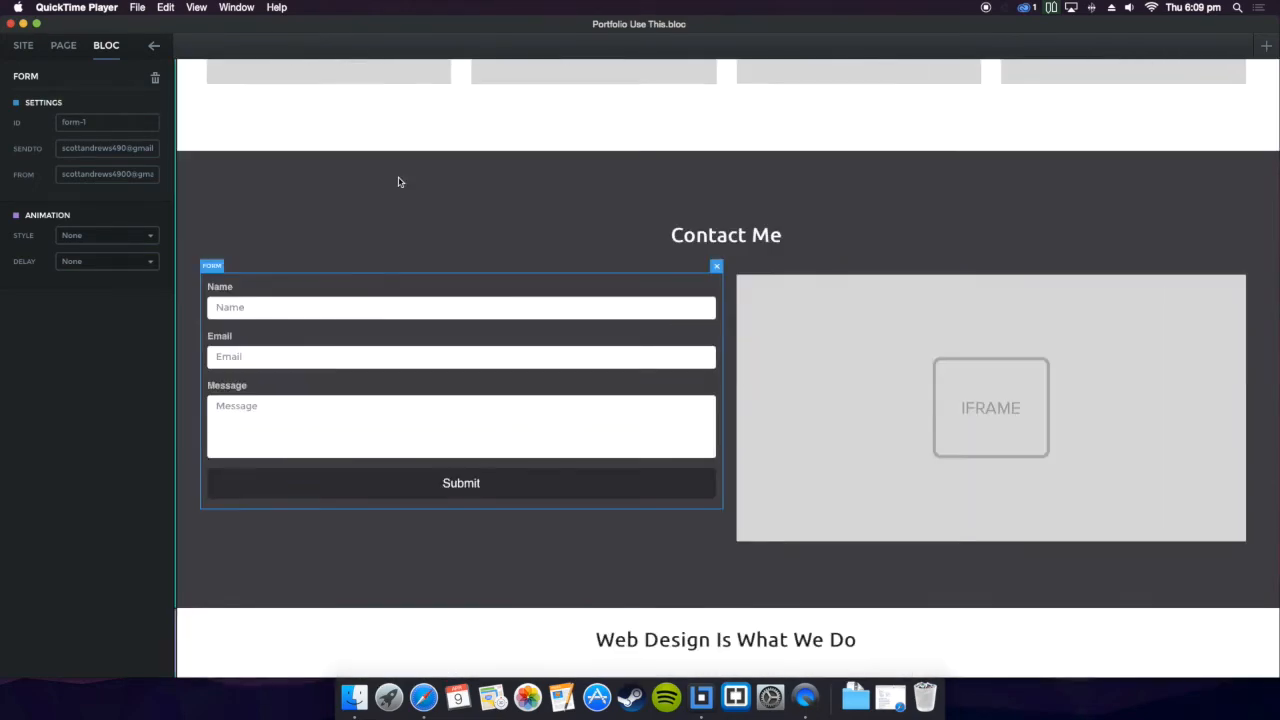
pyautogui.moveTo(424, 268)
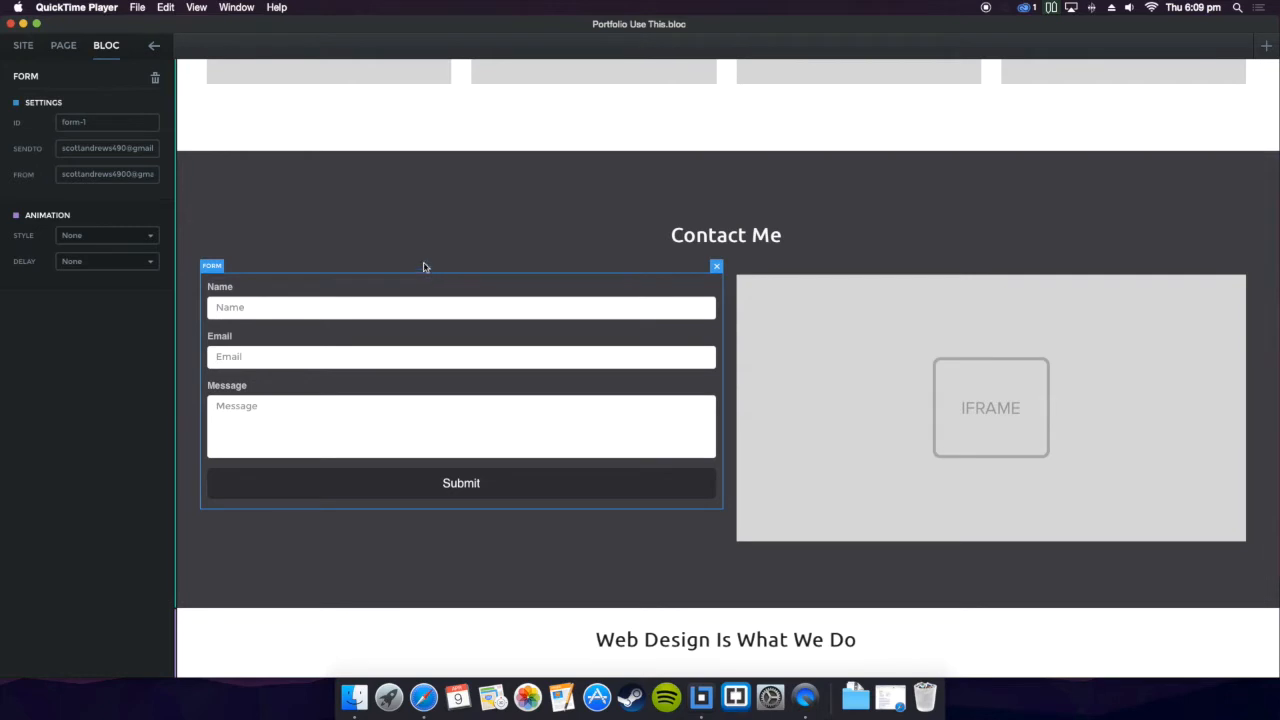
pyautogui.moveTo(378, 234)
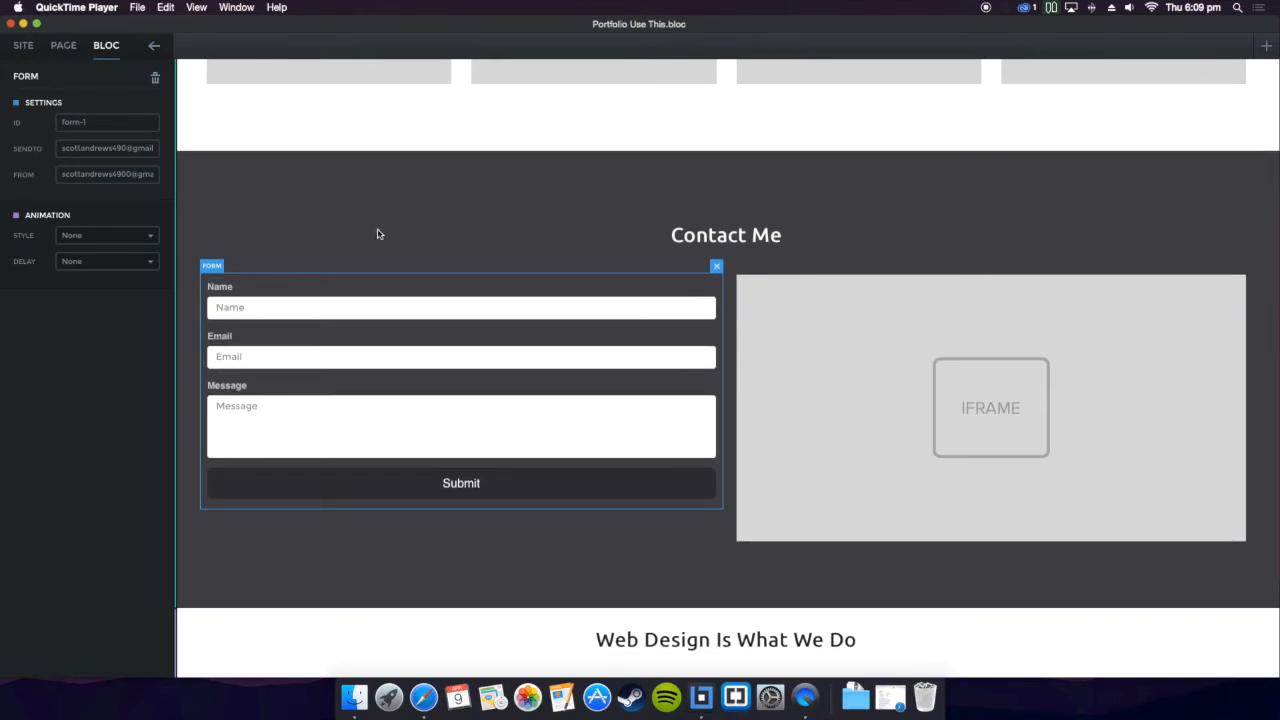
pyautogui.moveTo(296, 210)
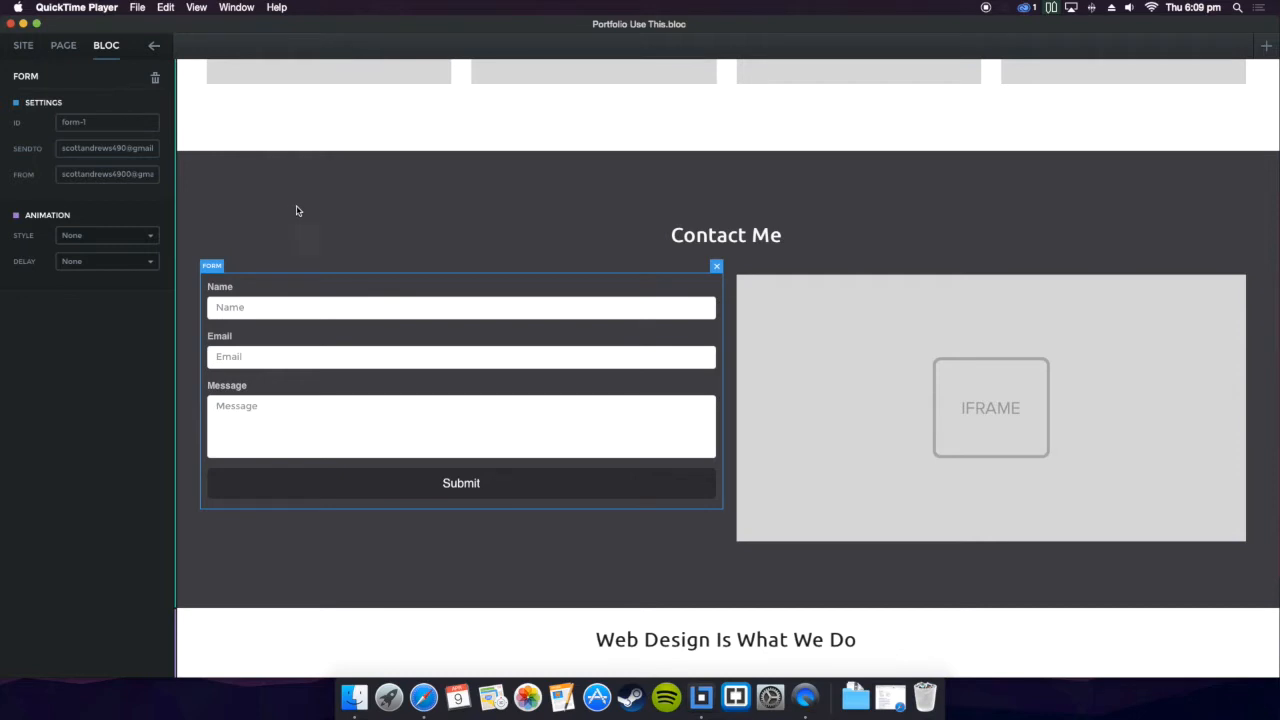
pyautogui.moveTo(294, 232)
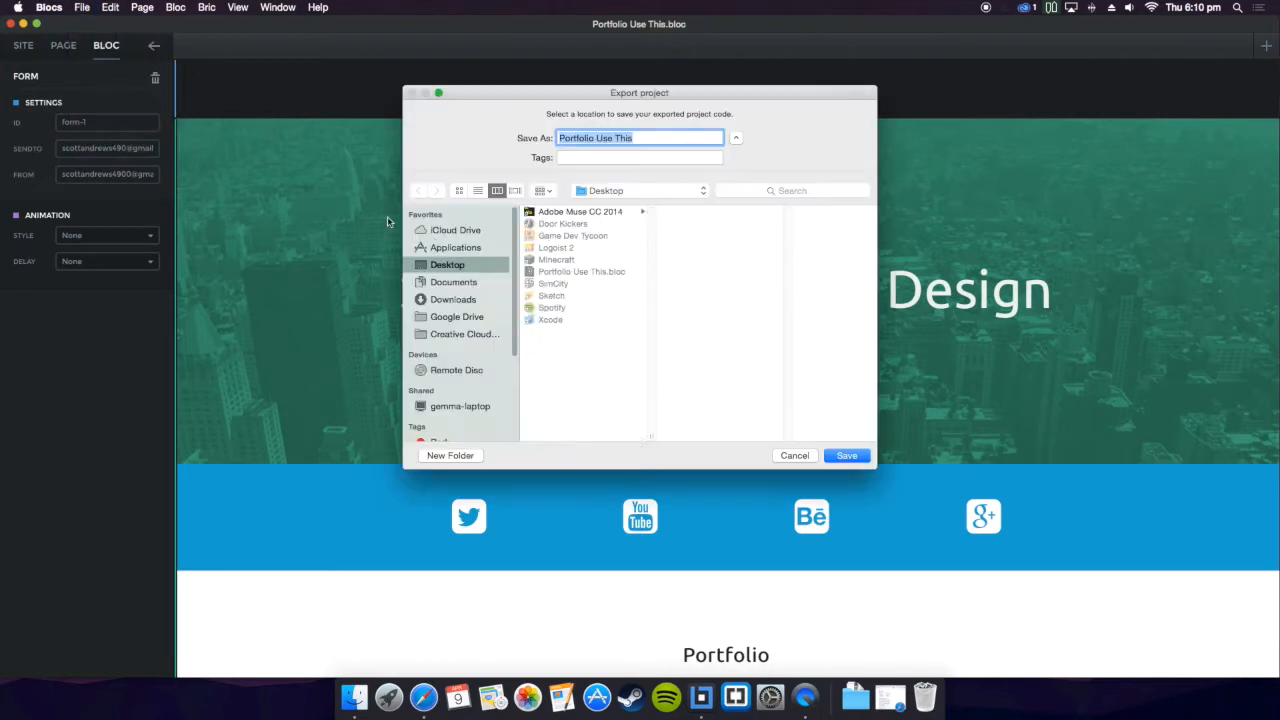
pyautogui.click(846, 456)
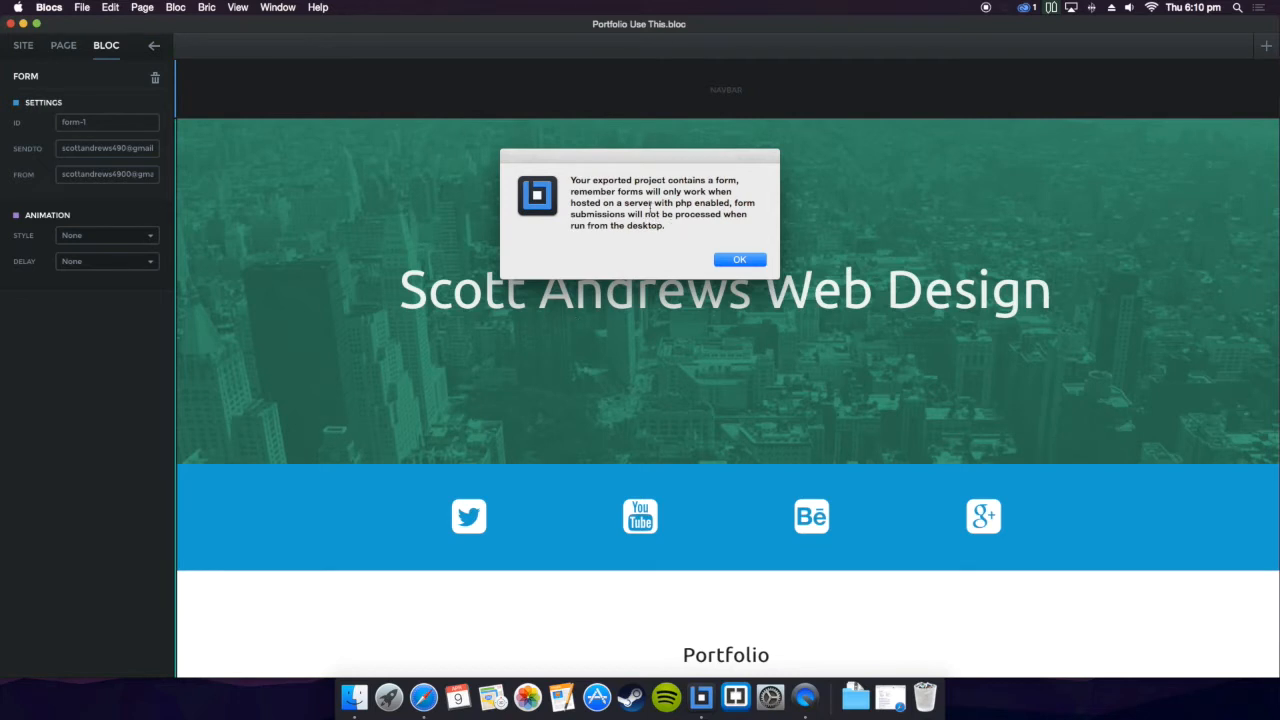
pyautogui.moveTo(672, 234)
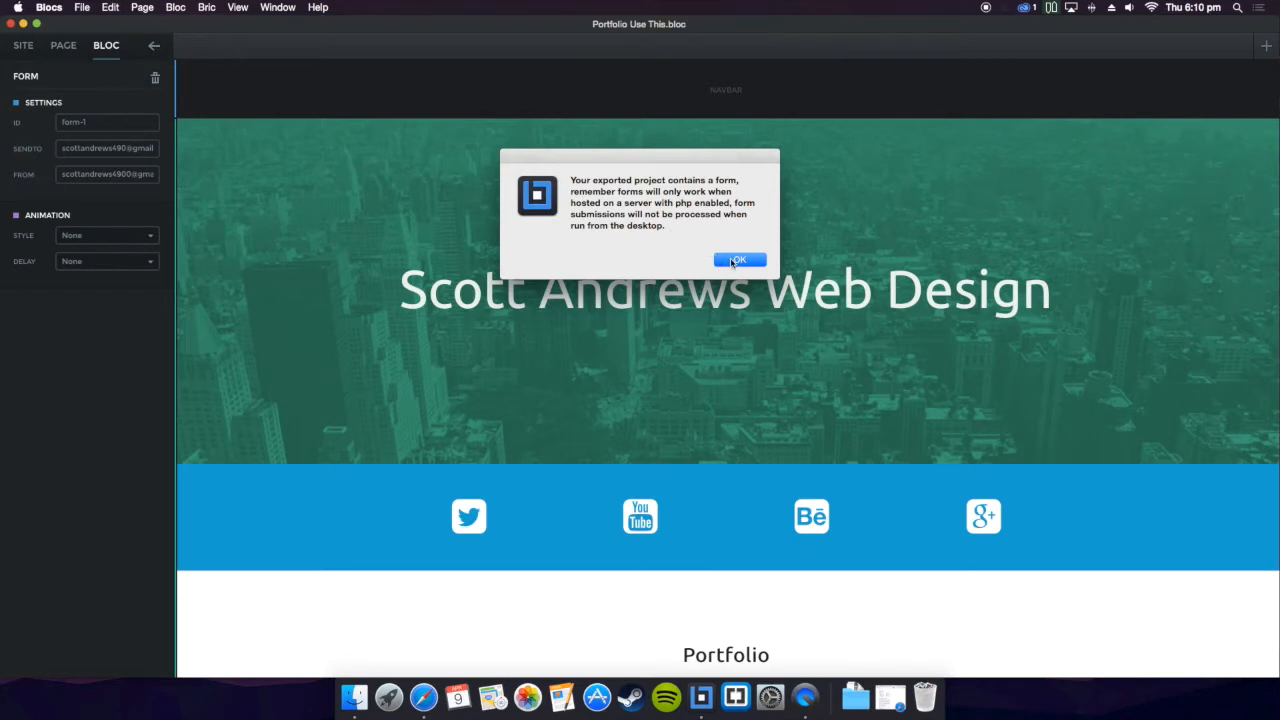
pyautogui.click(738, 260)
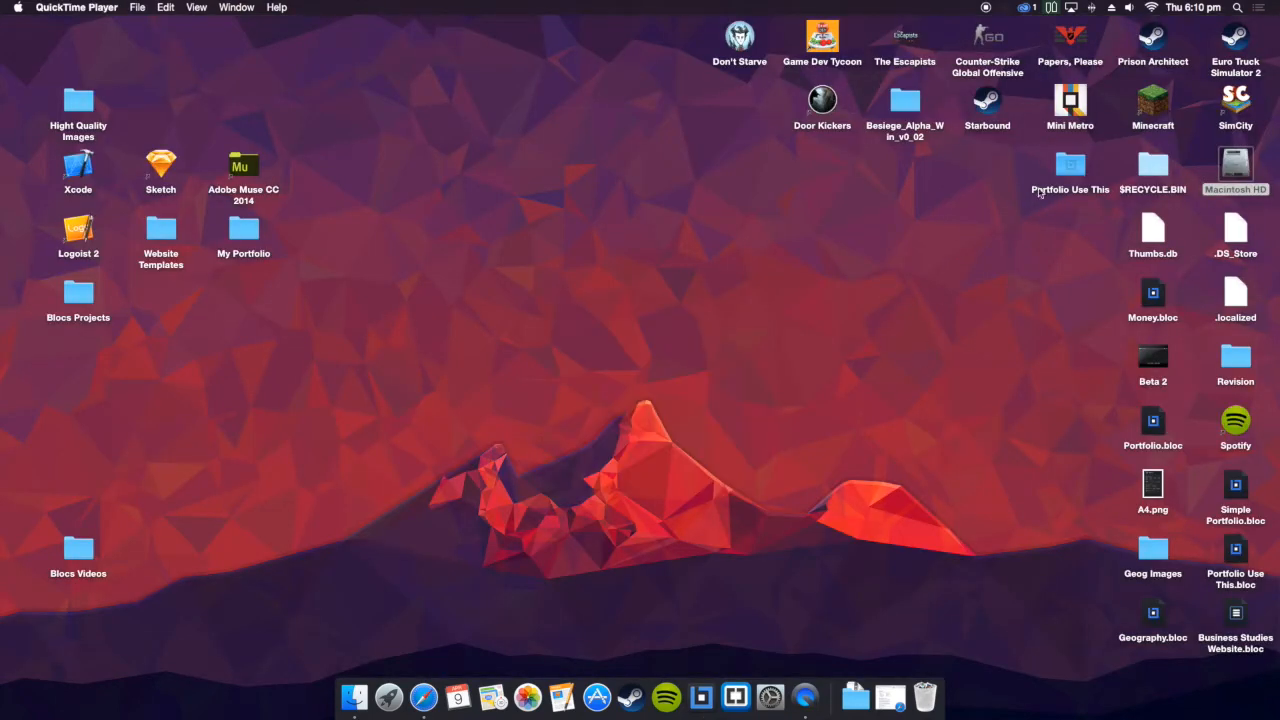
# - Search the web for 'mamp' in Safari and reach the official MAMP Downloads page
pyautogui.moveTo(1070, 170); pyautogui.dragTo(576, 296)
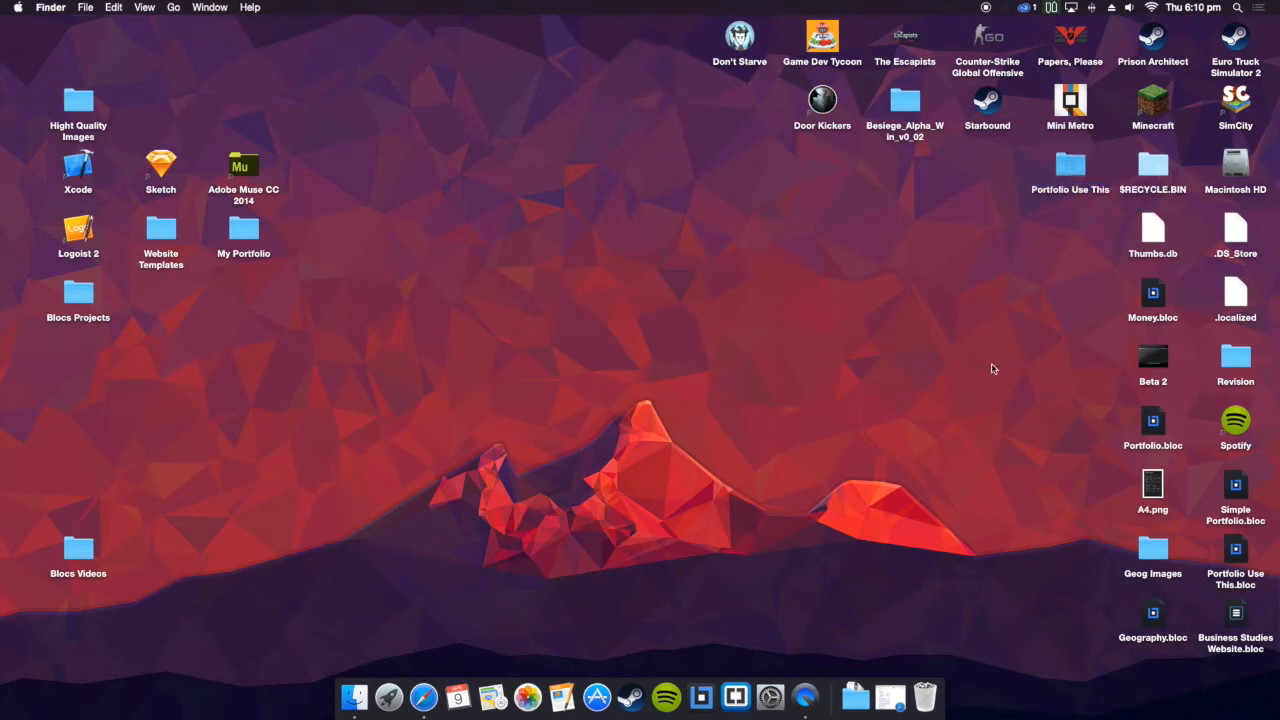
pyautogui.click(424, 696)
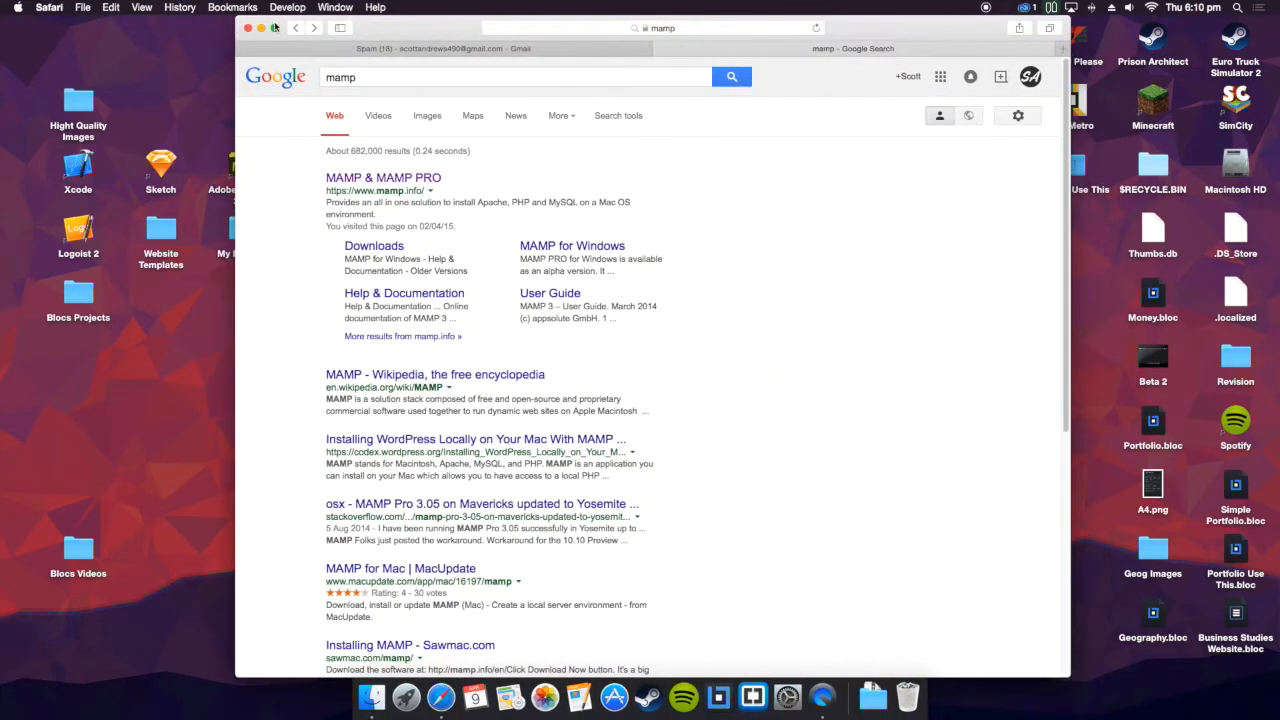
pyautogui.click(276, 28)
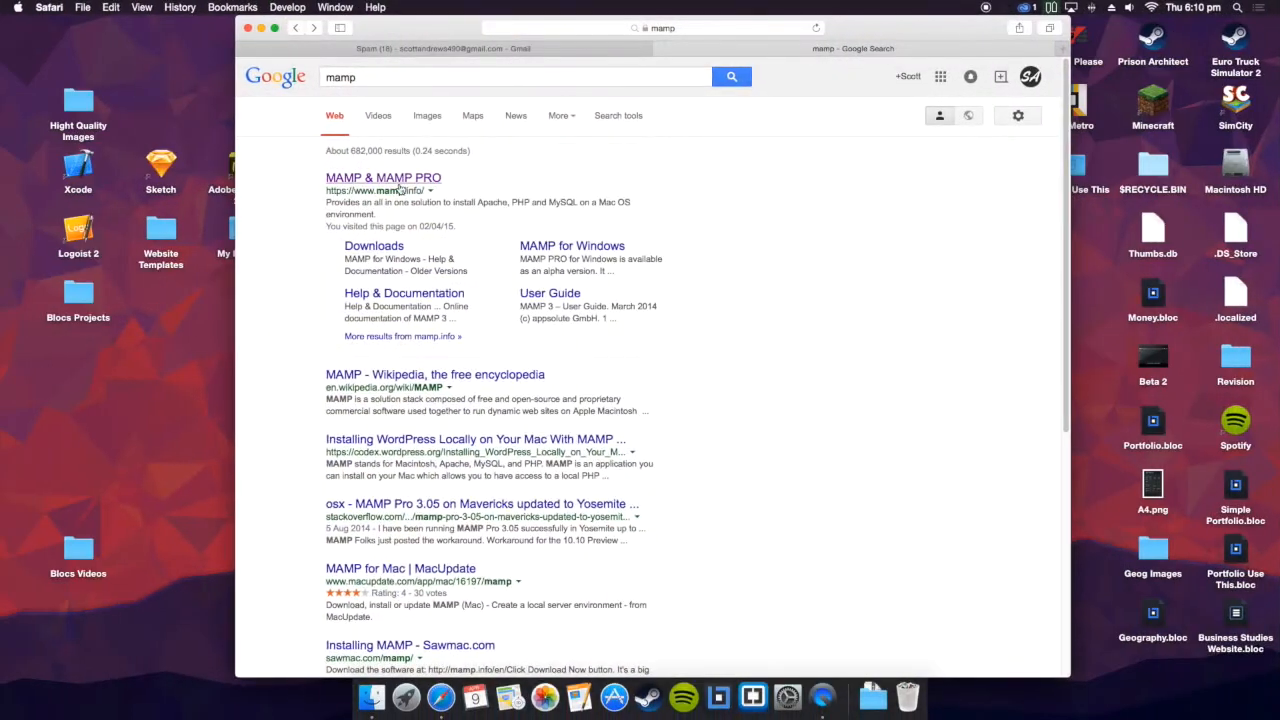
pyautogui.click(384, 176)
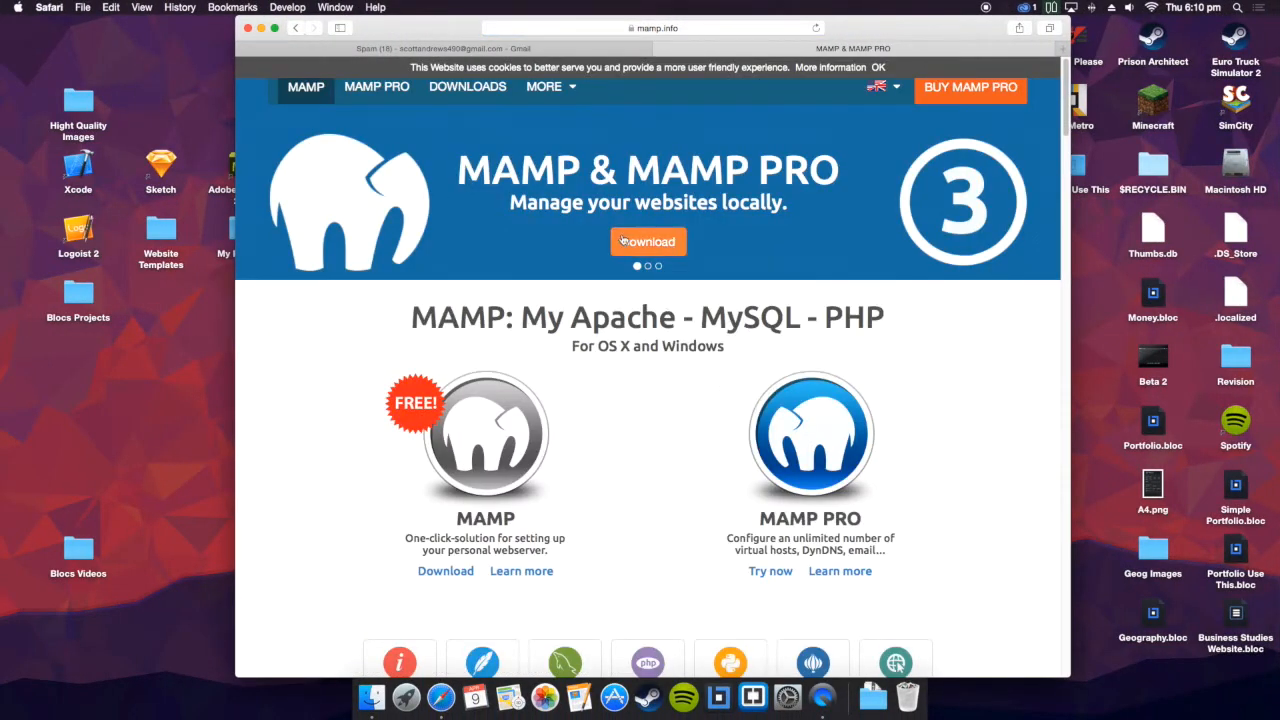
pyautogui.click(468, 86)
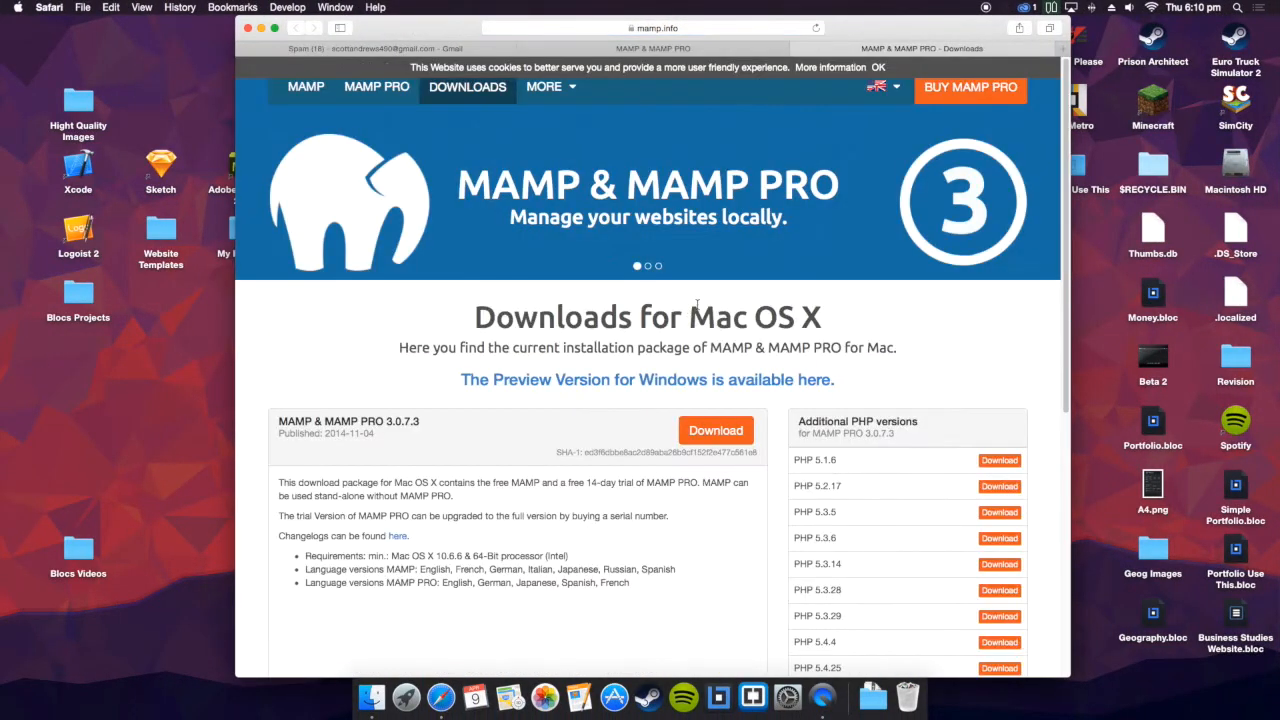
pyautogui.scroll(-3)
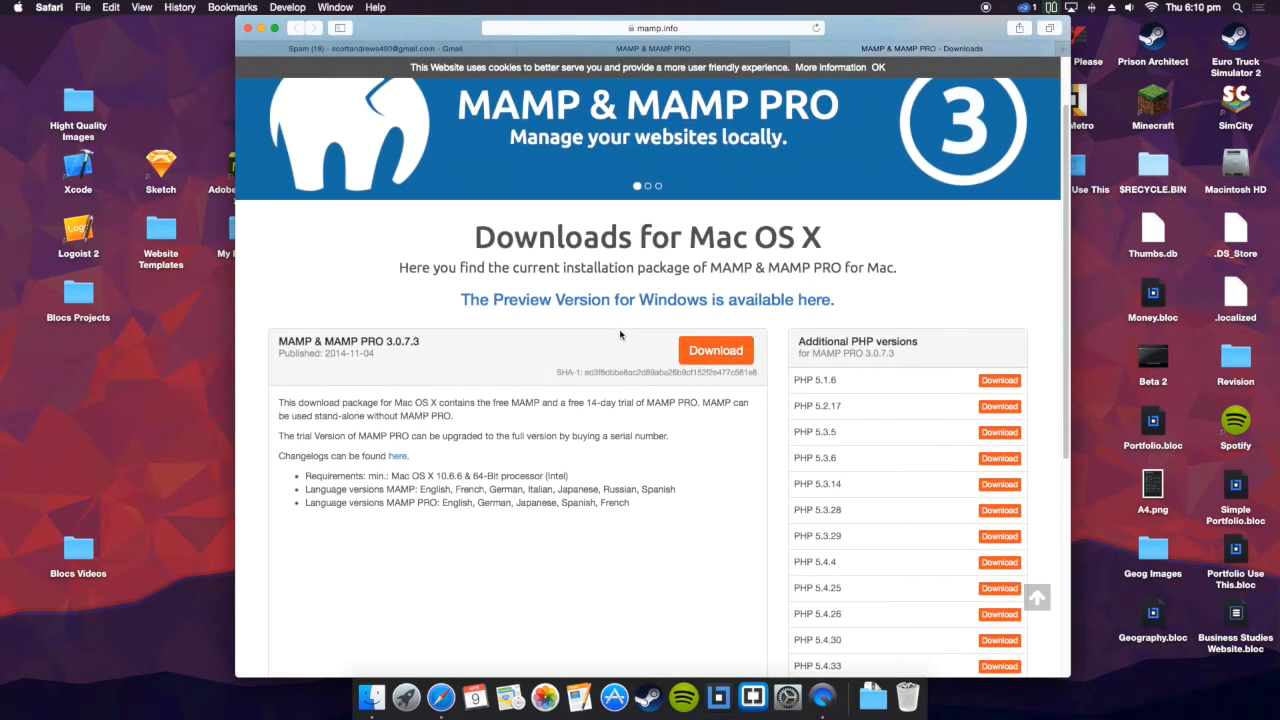
pyautogui.scroll(-3)
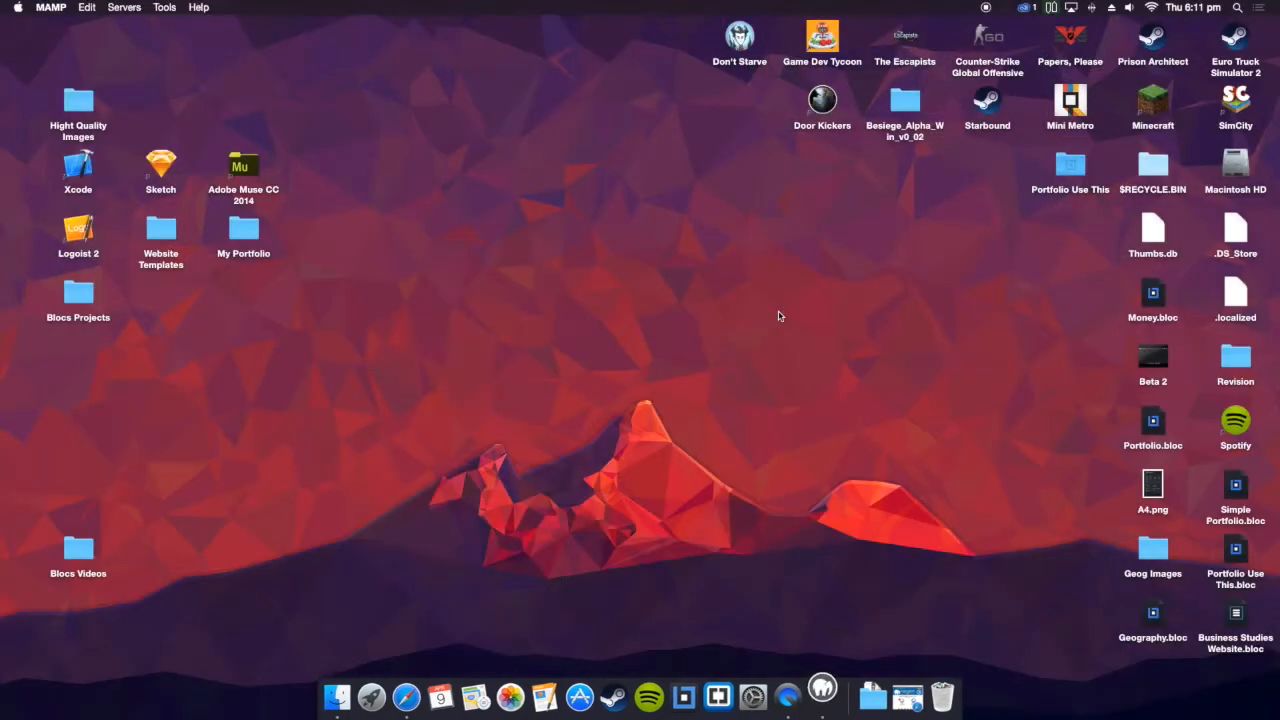
# - Launch MAMP from the dock and start its local Apache and MySQL servers
pyautogui.click(822, 696)
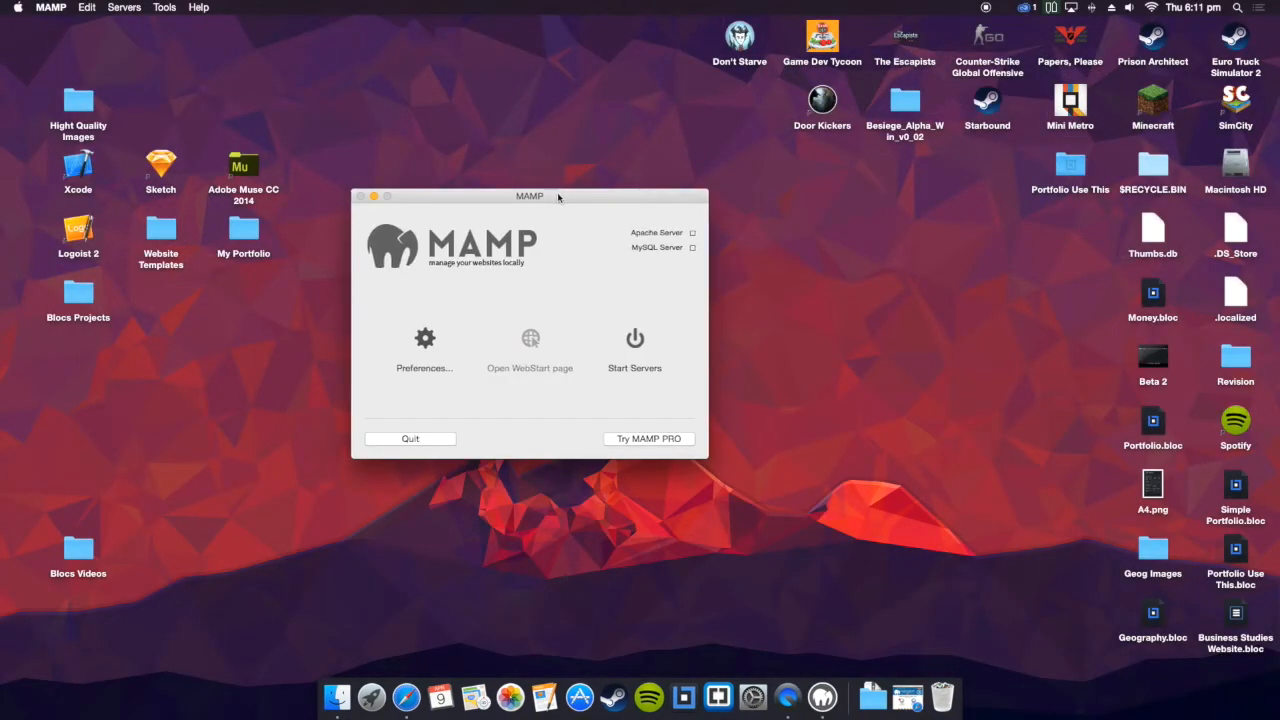
pyautogui.moveTo(530, 196); pyautogui.dragTo(558, 140)
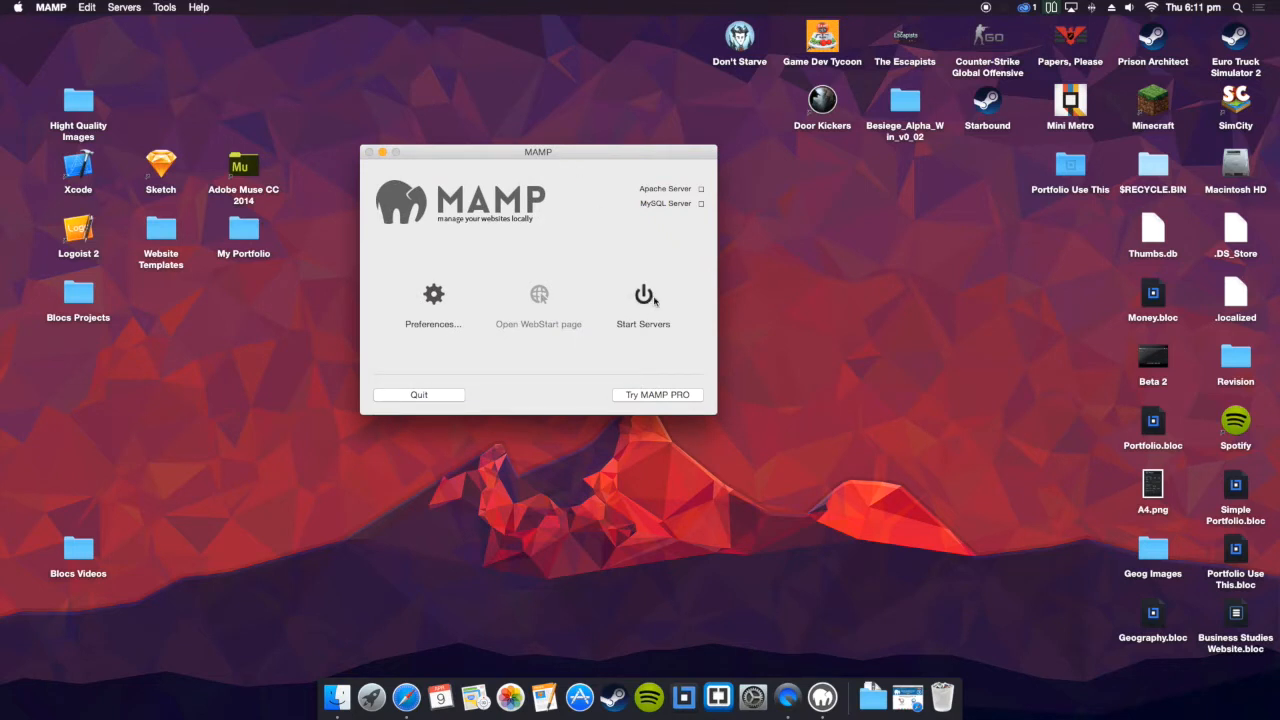
pyautogui.click(644, 294)
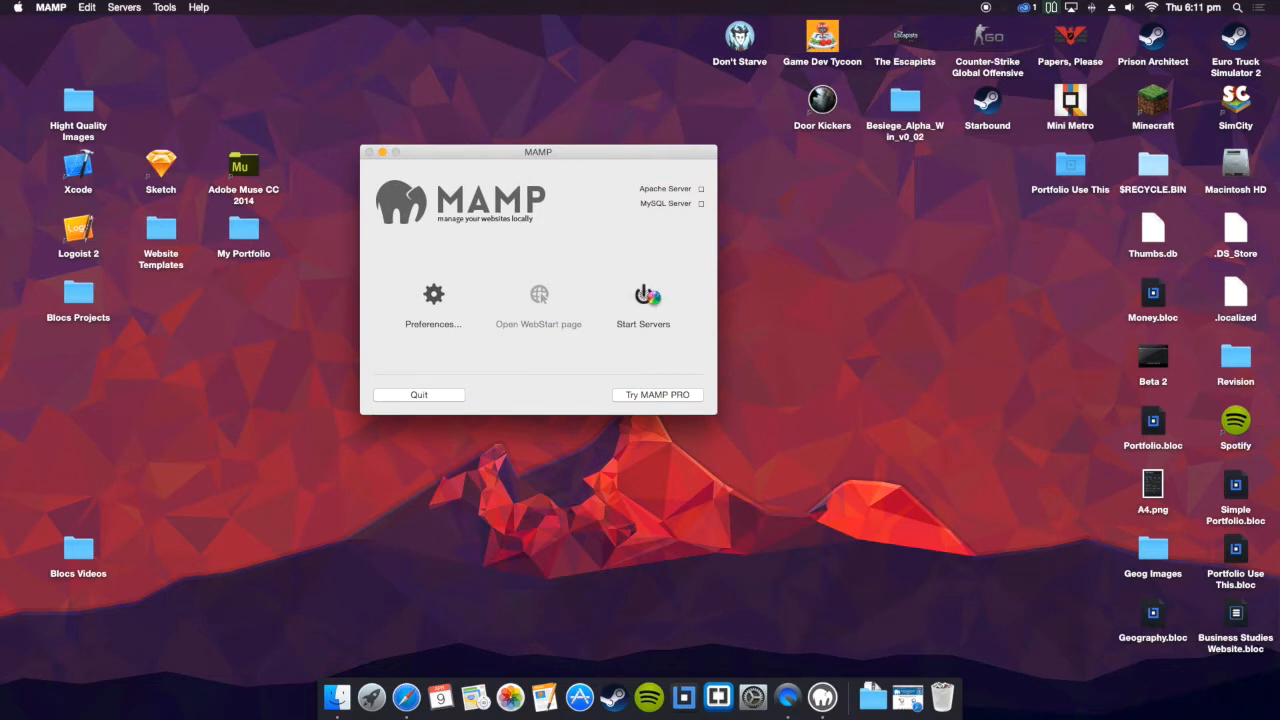
pyautogui.click(702, 204)
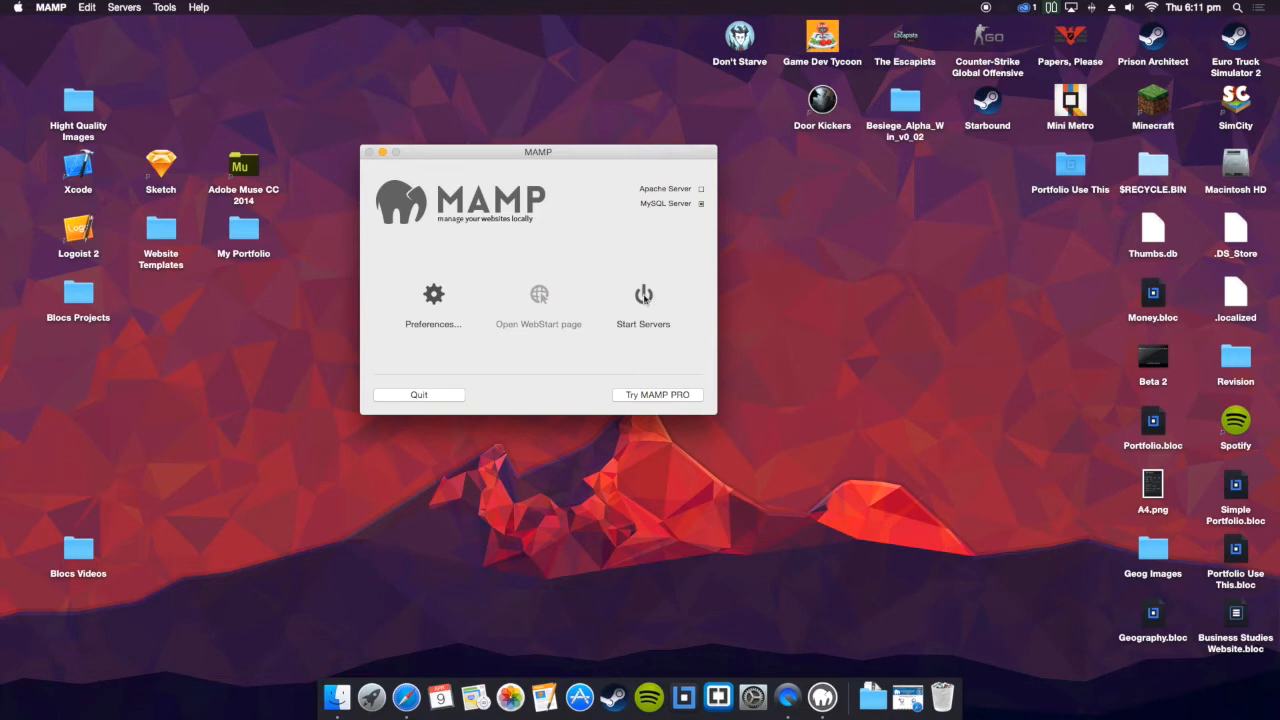
pyautogui.moveTo(660, 284)
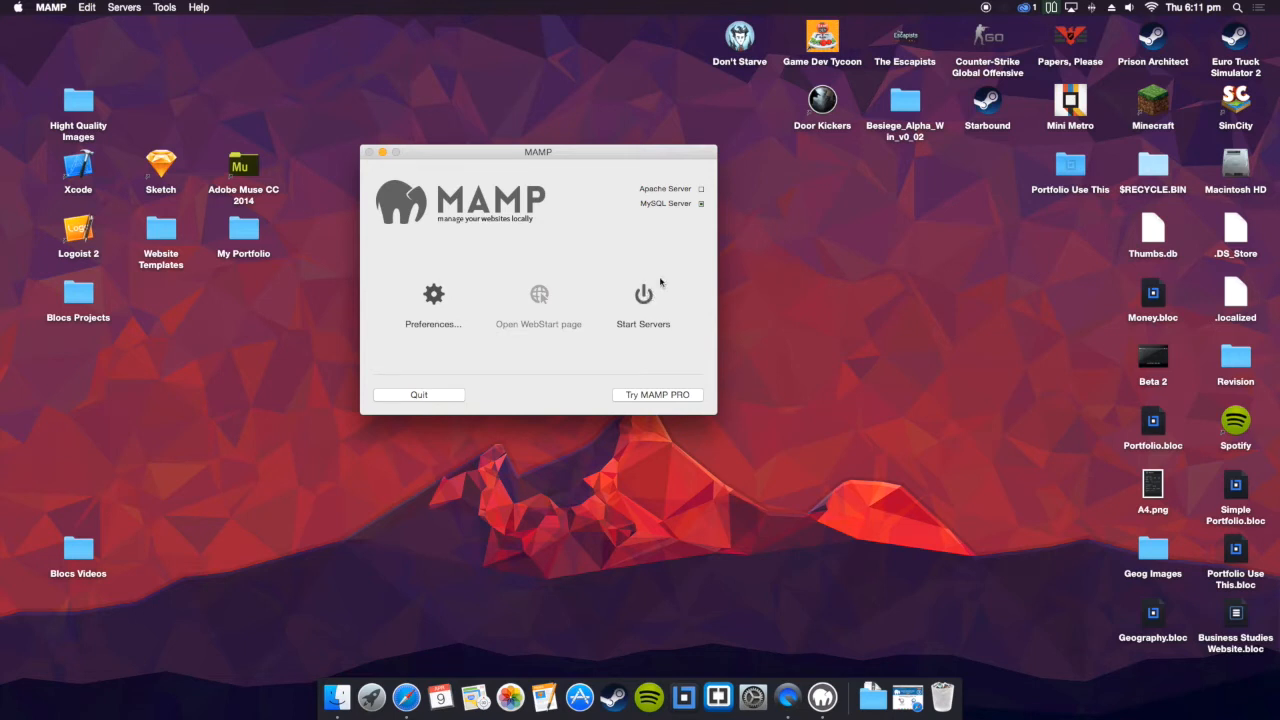
pyautogui.moveTo(584, 252)
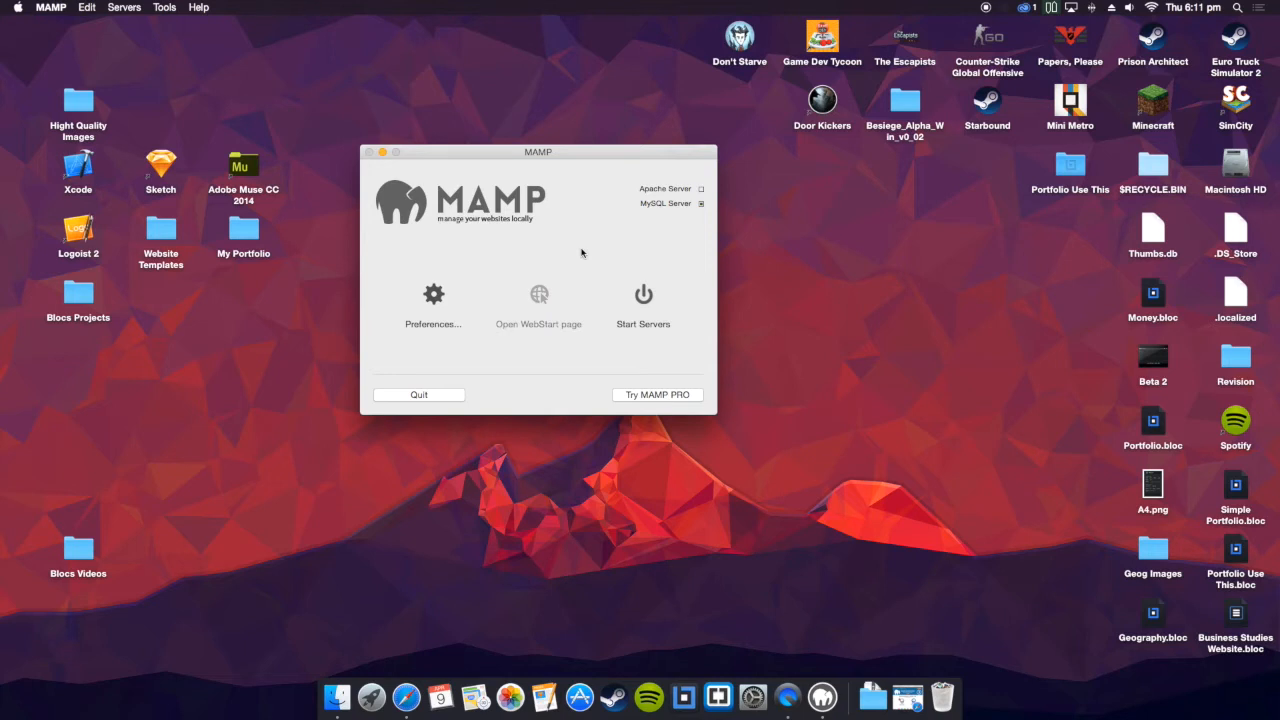
pyautogui.moveTo(636, 264)
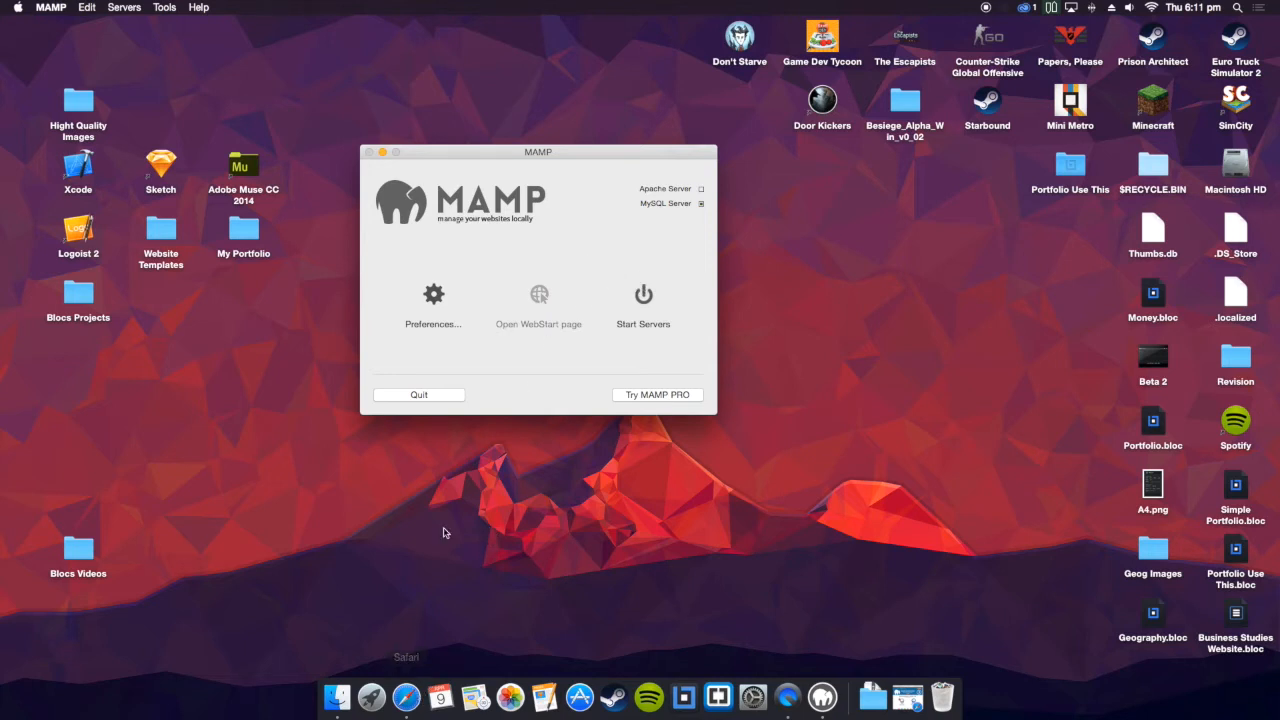
pyautogui.moveTo(632, 312)
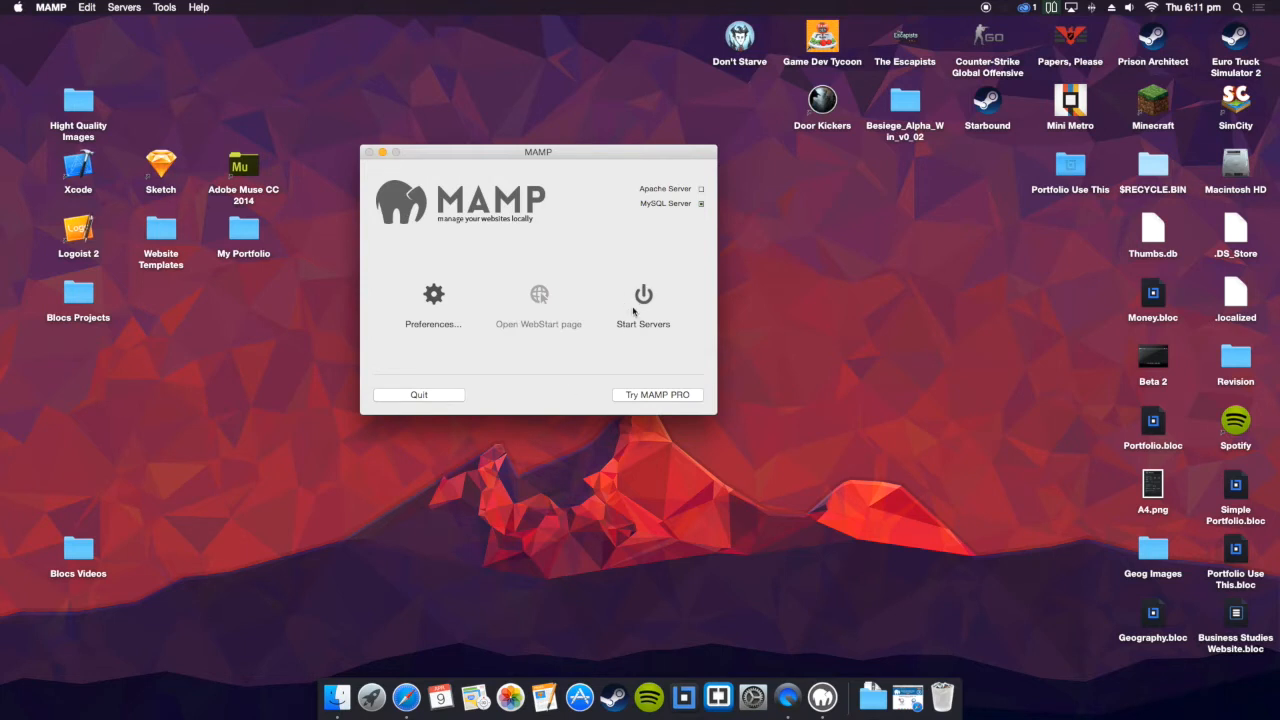
pyautogui.moveTo(606, 250)
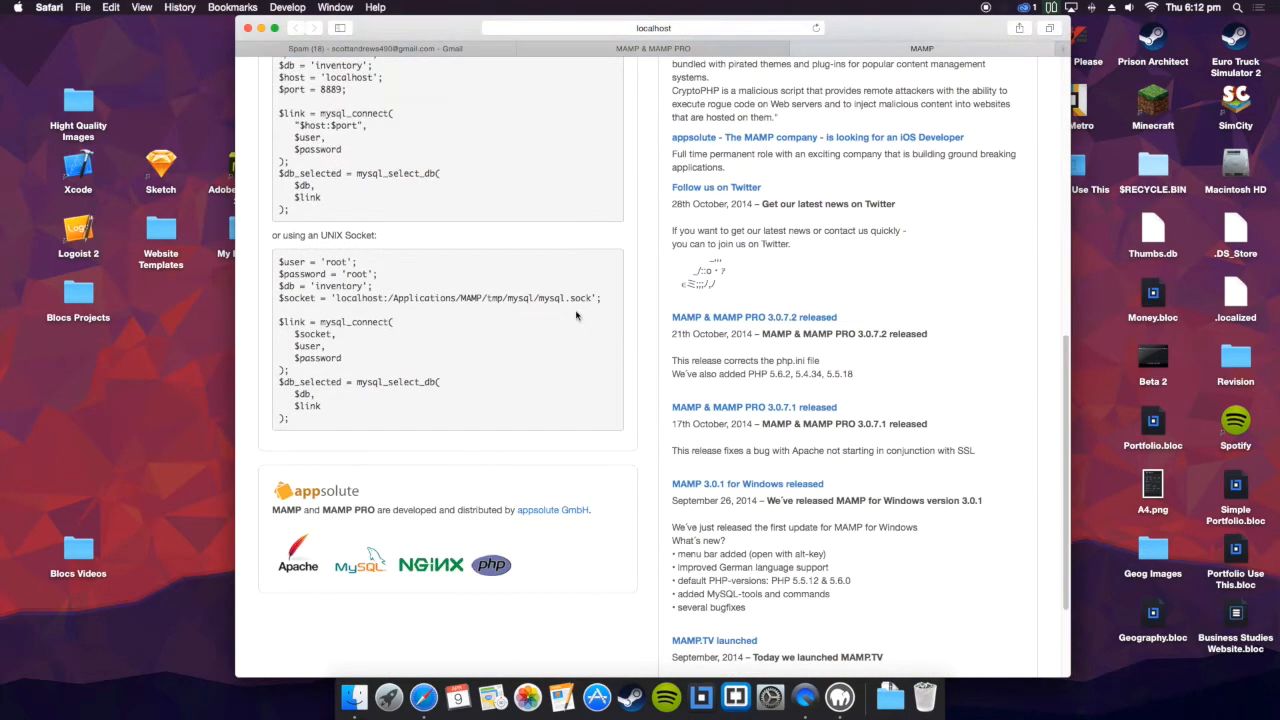
# - Look over the localhost MAMP start page before returning to the MAMP window
pyautogui.scroll(3)
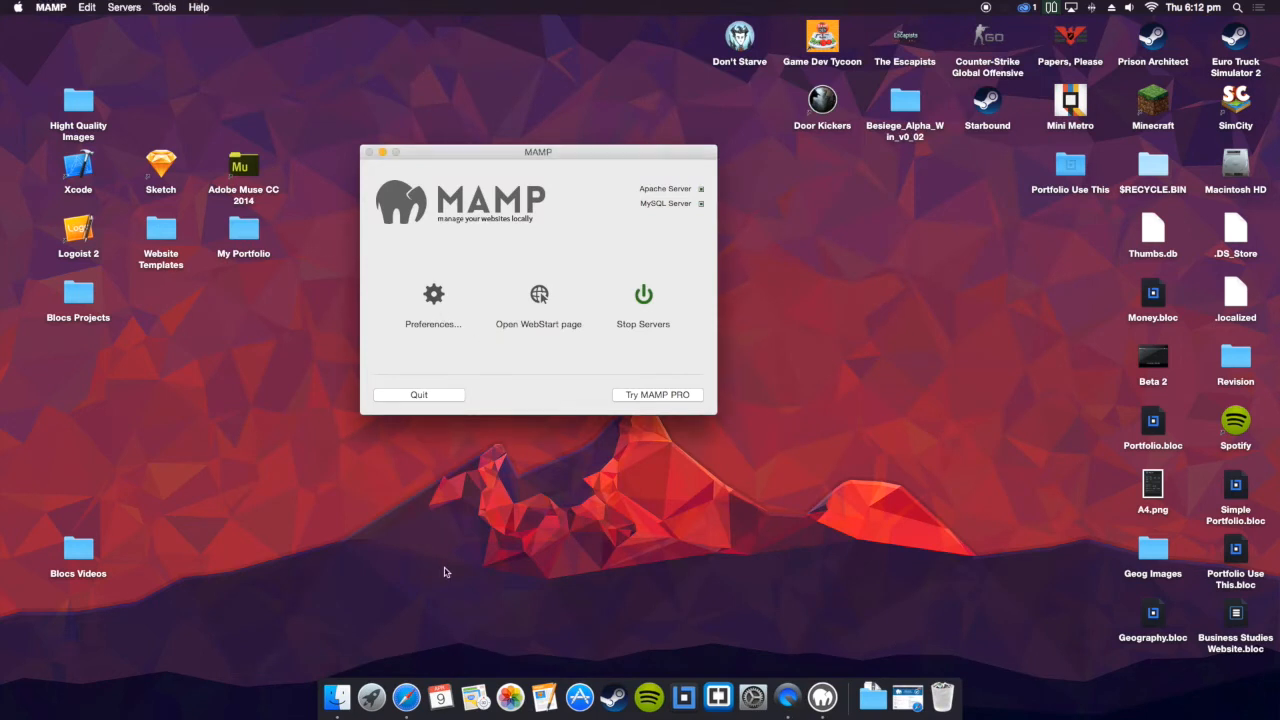
pyautogui.click(432, 300)
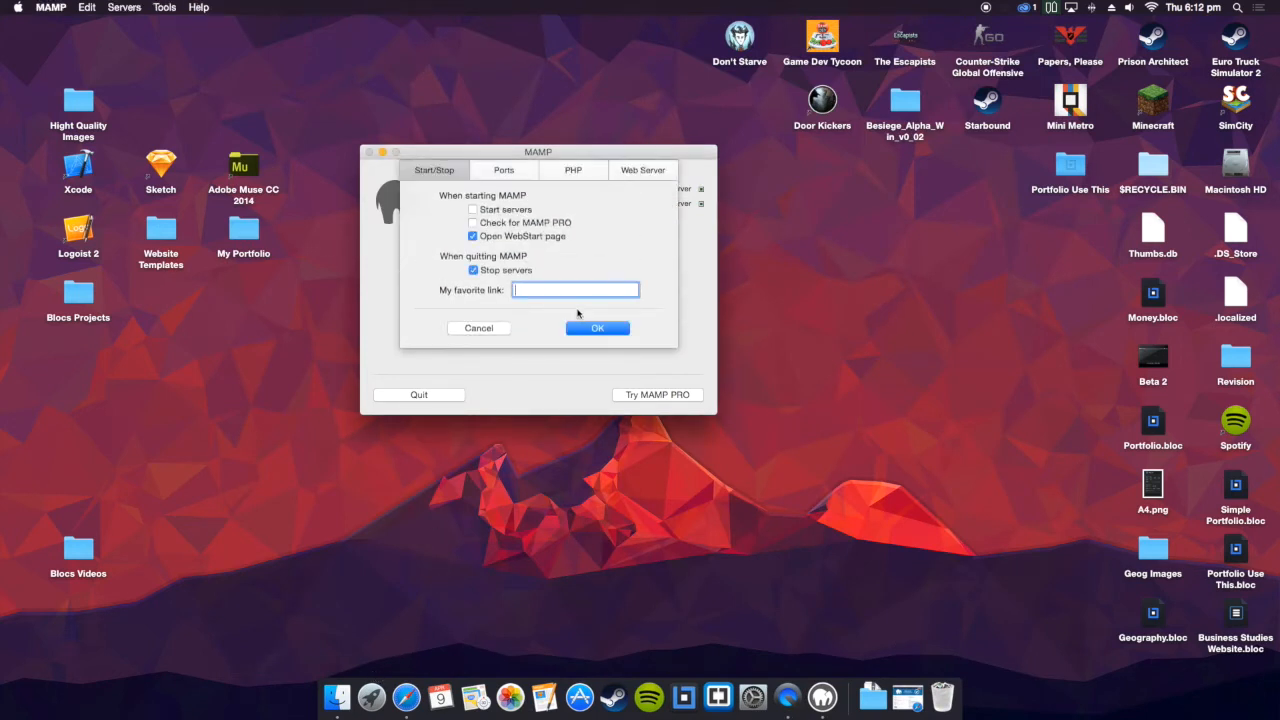
pyautogui.click(504, 170)
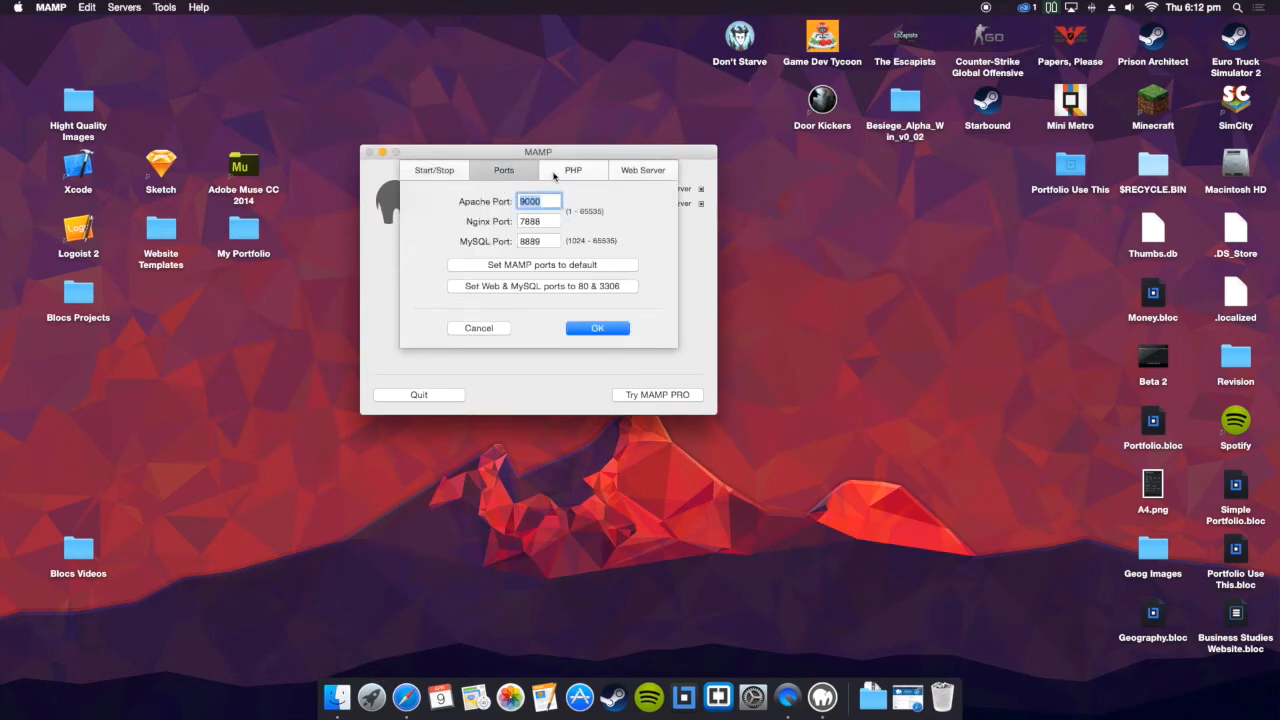
pyautogui.click(644, 170)
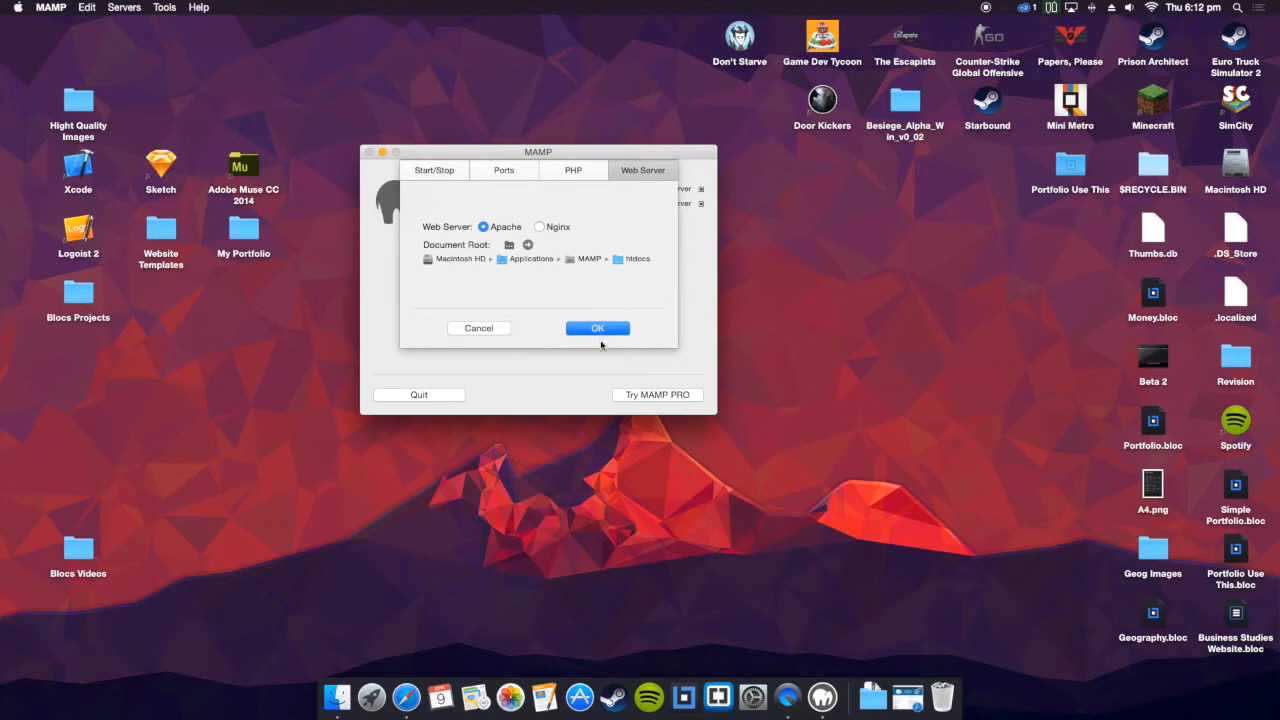
pyautogui.click(596, 328)
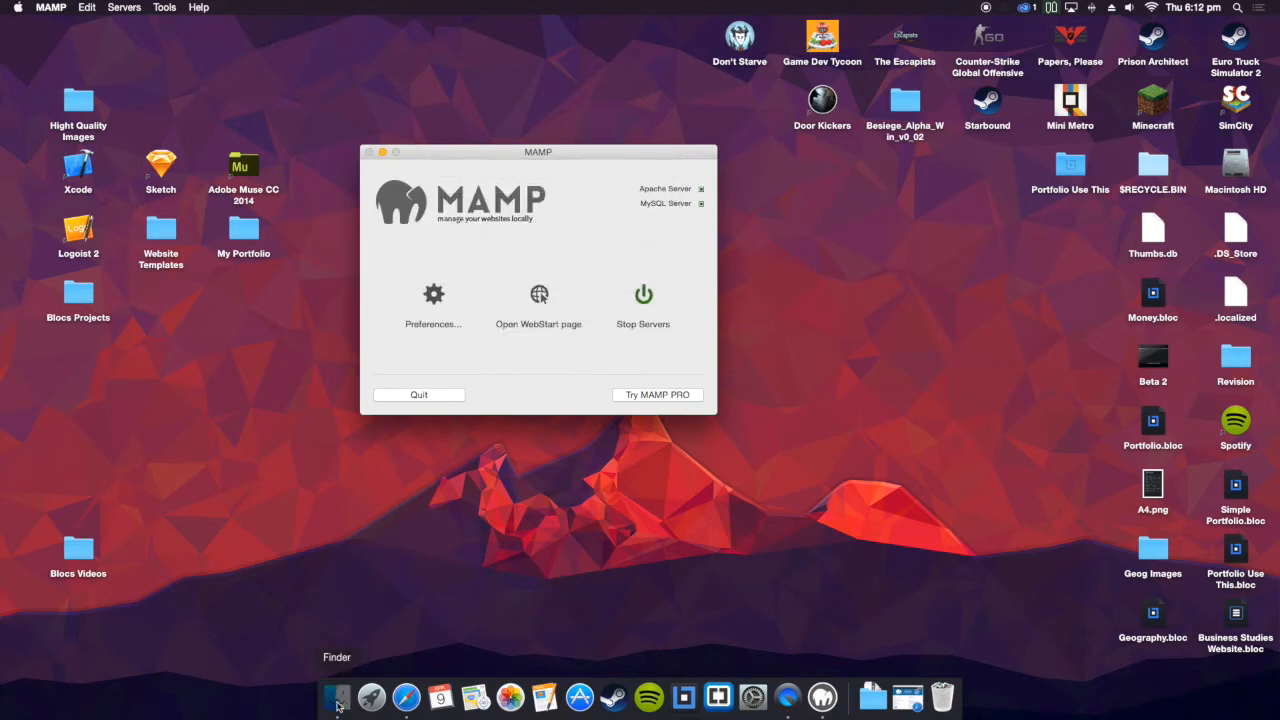
# - Browse Finder to Applications > MAMP > htdocs, the local web root
pyautogui.click(336, 696)
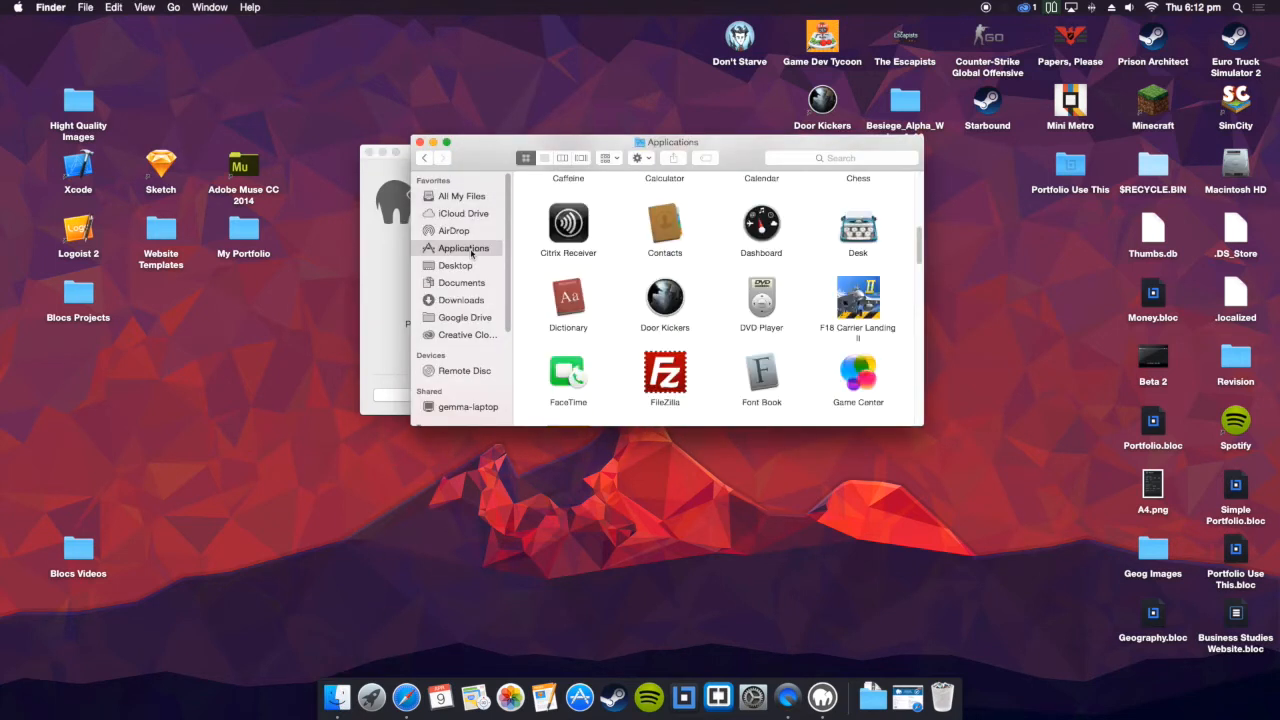
pyautogui.scroll(-3)
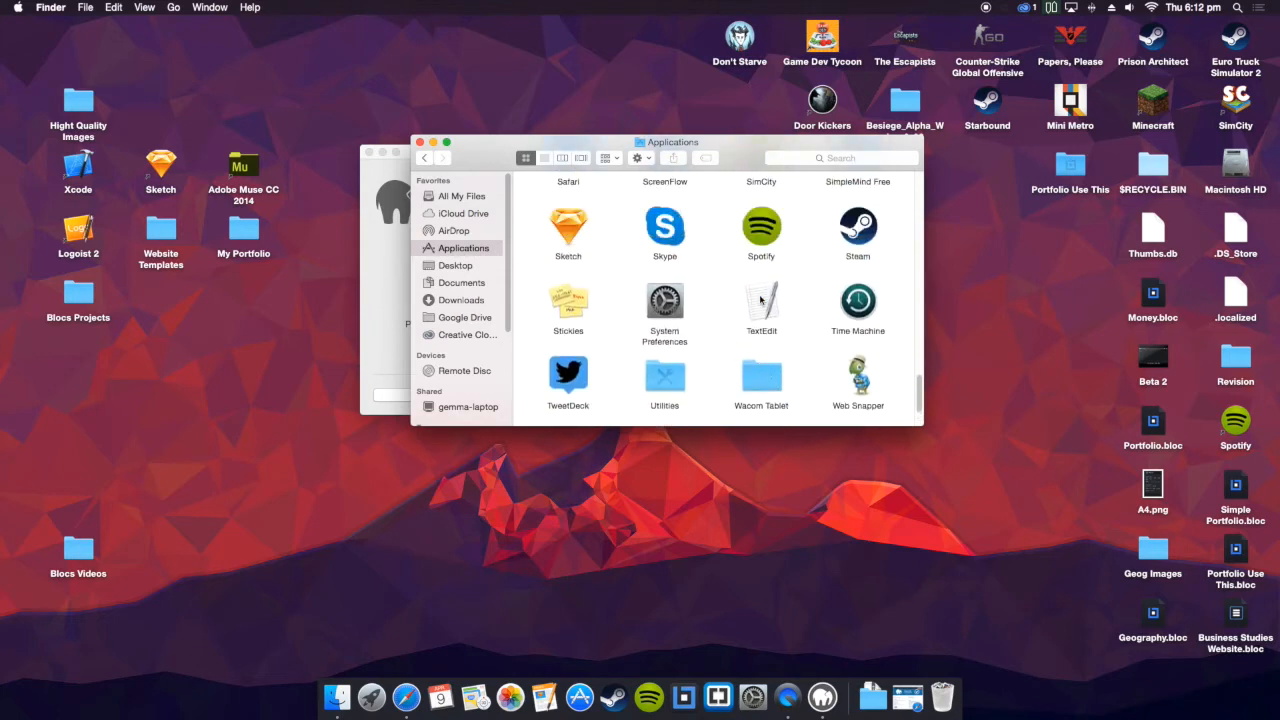
pyautogui.moveTo(728, 310)
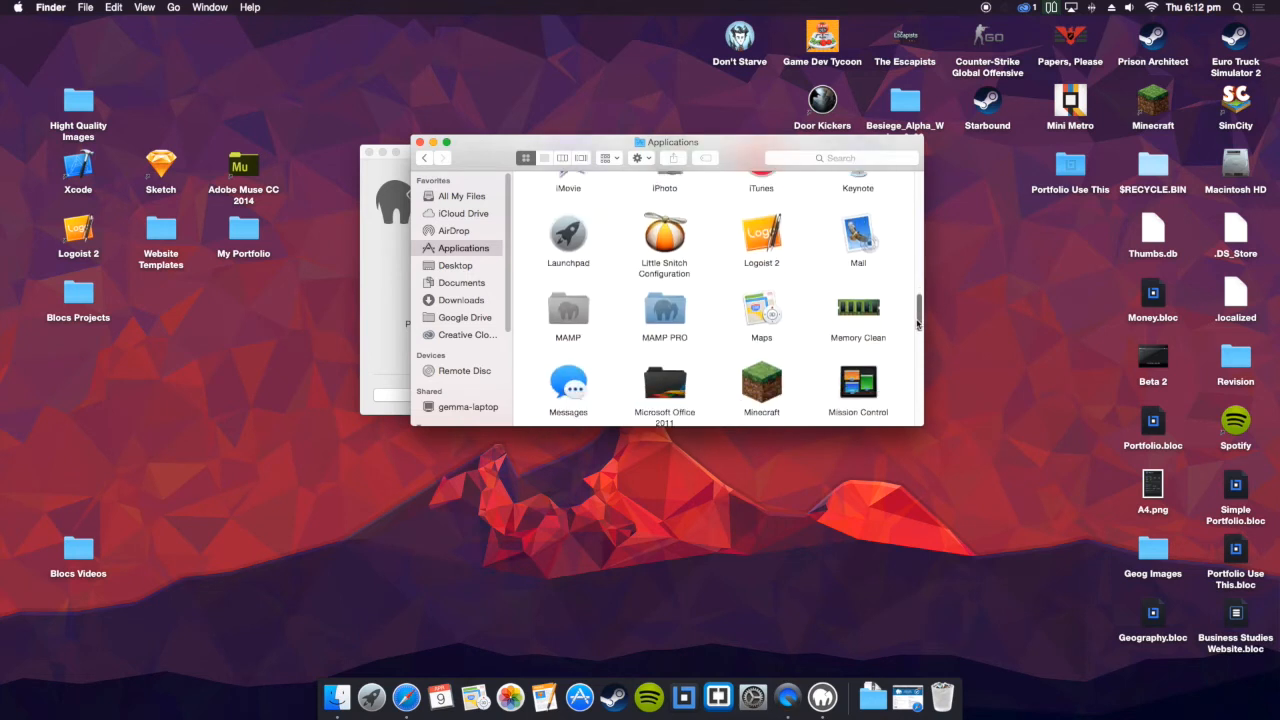
pyautogui.doubleClick(568, 308)
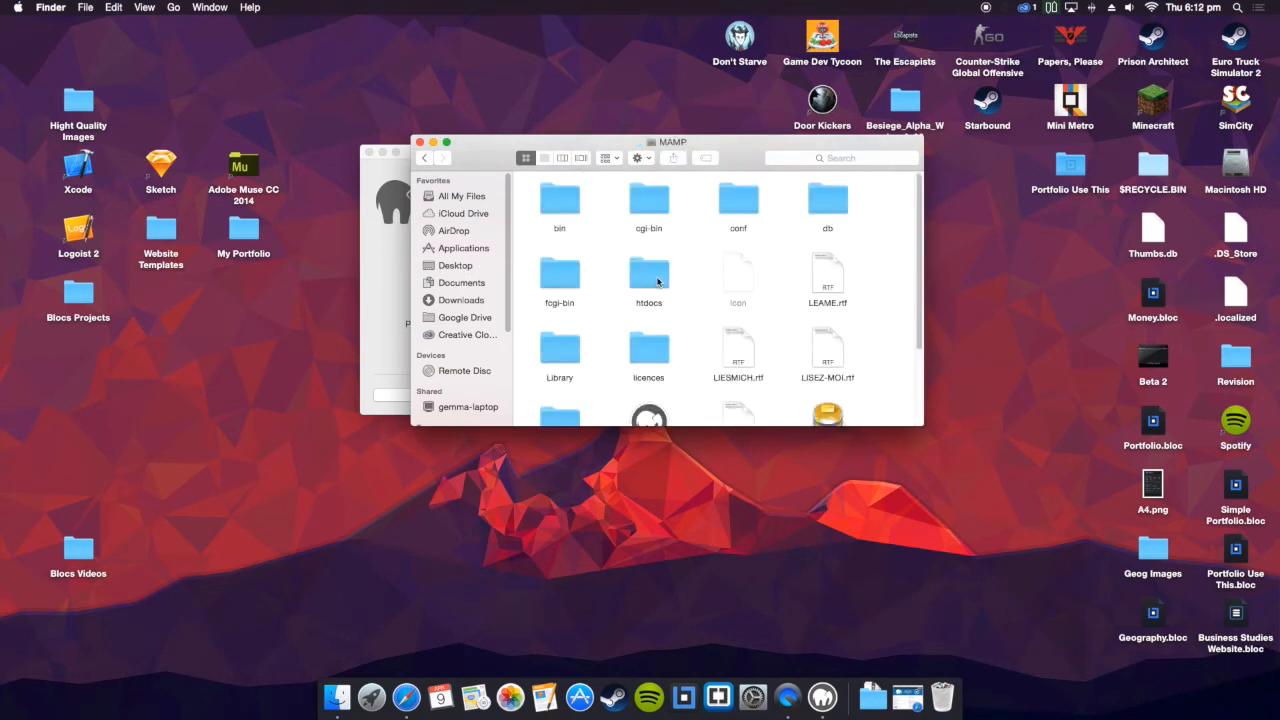
pyautogui.doubleClick(648, 276)
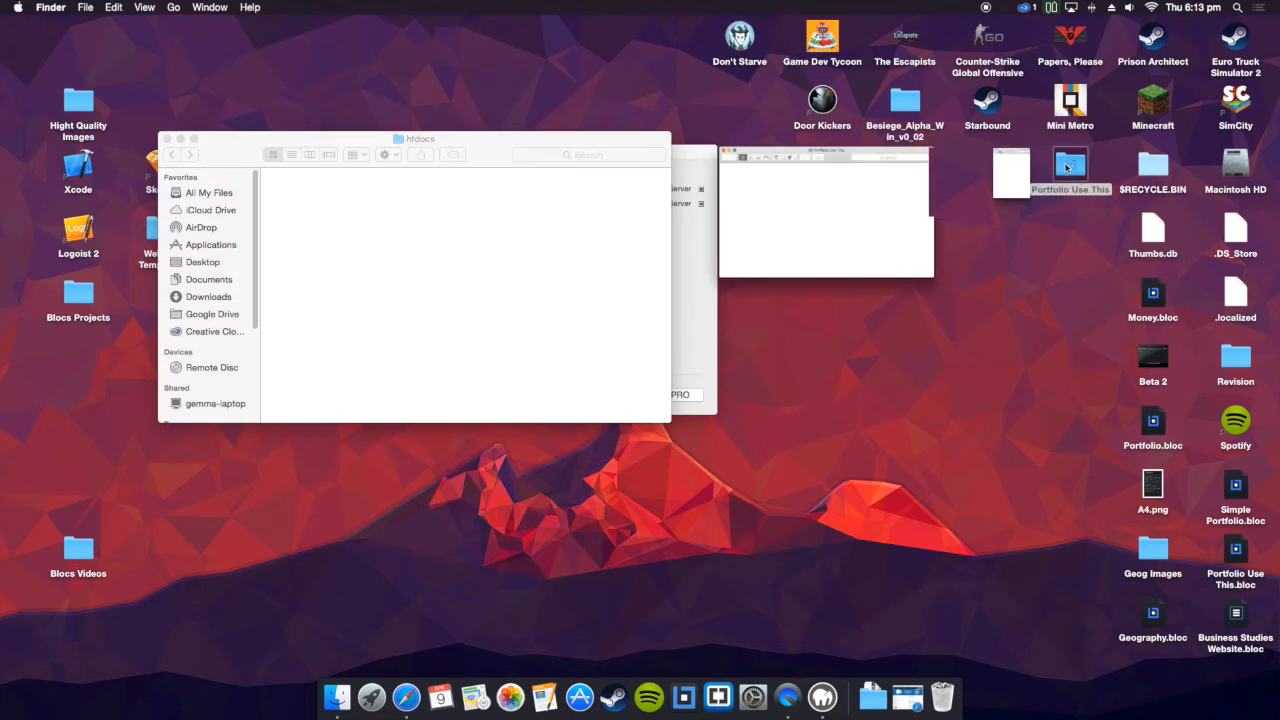
# - Select all files in the exported Portfolio Use This folder for copying into htdocs
pyautogui.doubleClick(1070, 170)
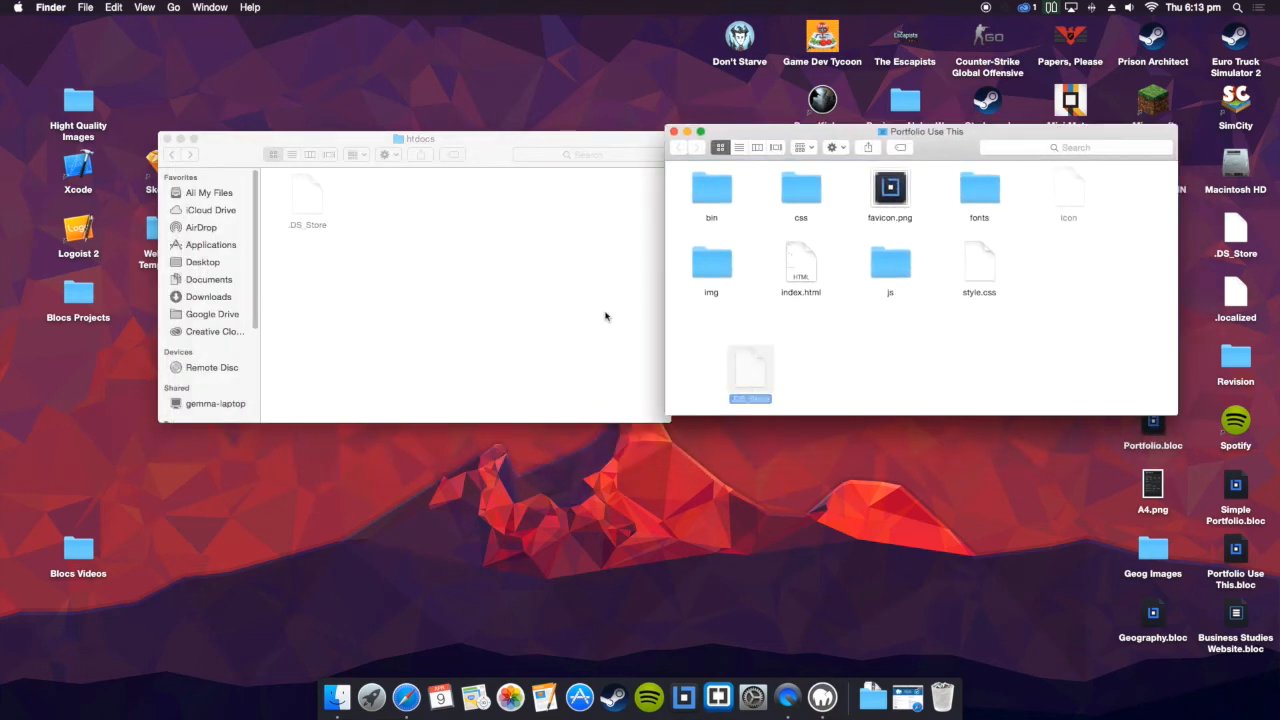
pyautogui.press('cmd+a')
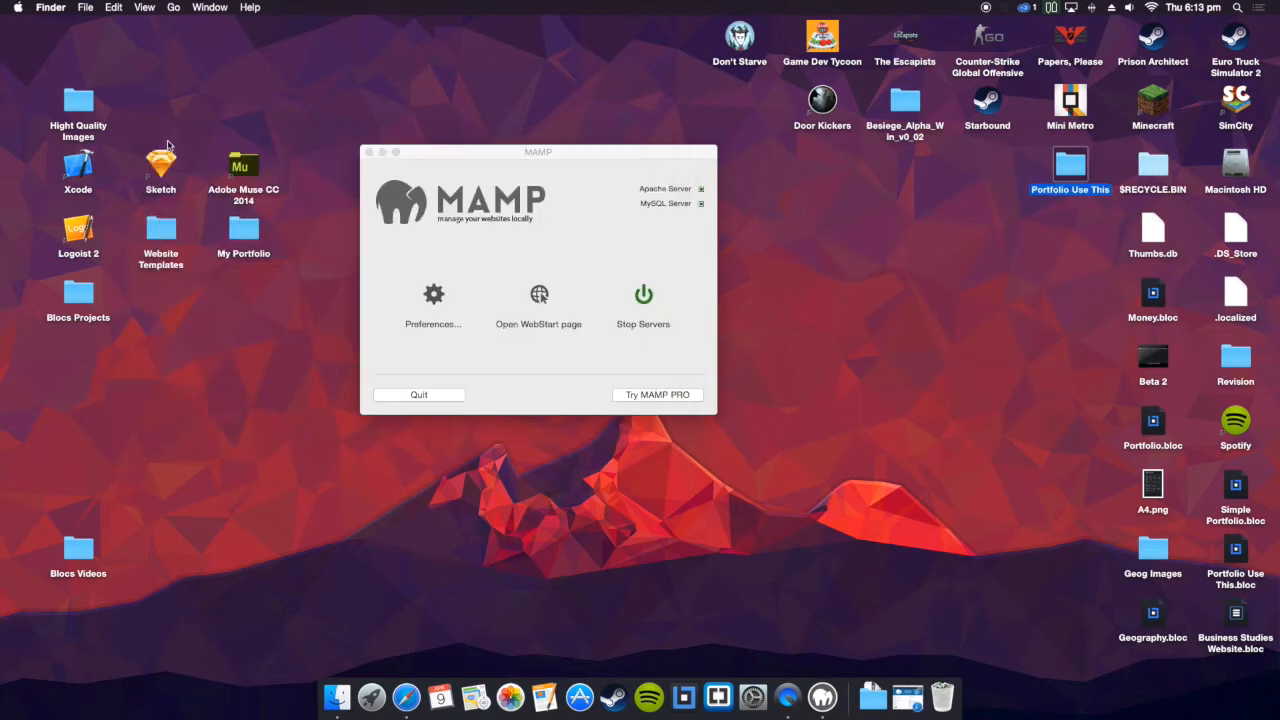
# - On the localhost site's Contact Me form, enter name 'bob' and a scott@ email address
pyautogui.click(540, 304)
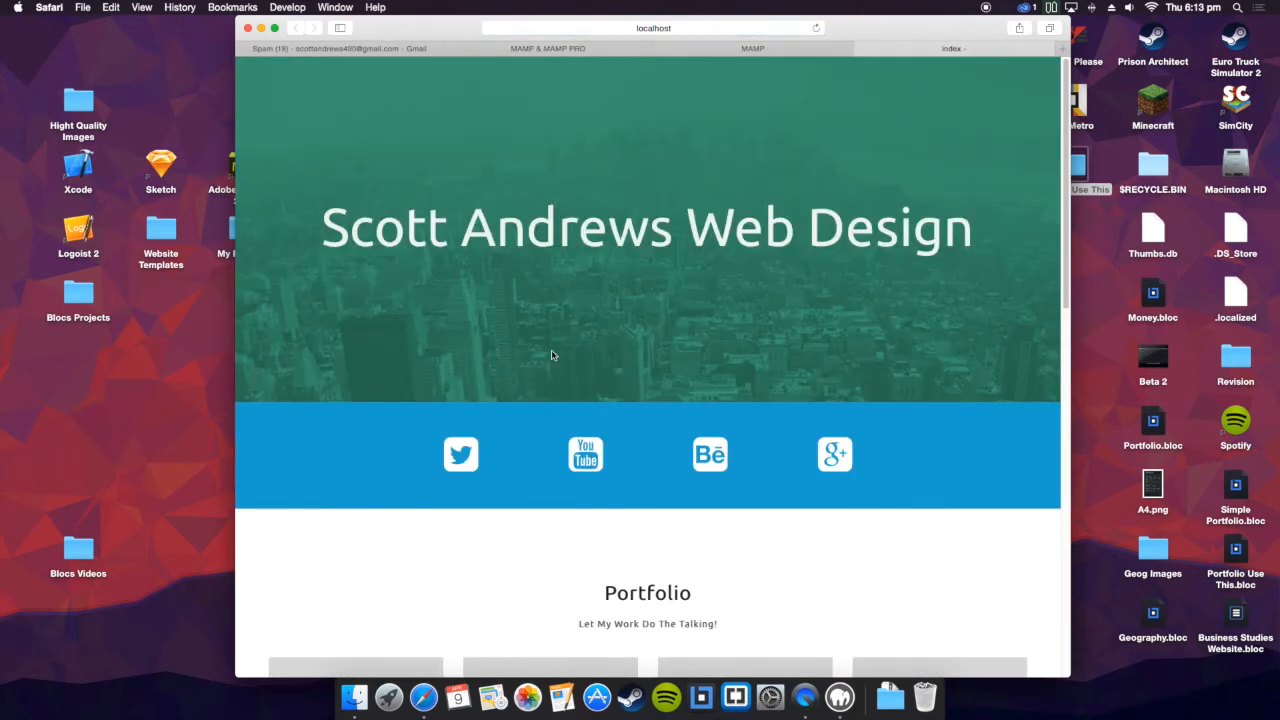
pyautogui.scroll(-3)
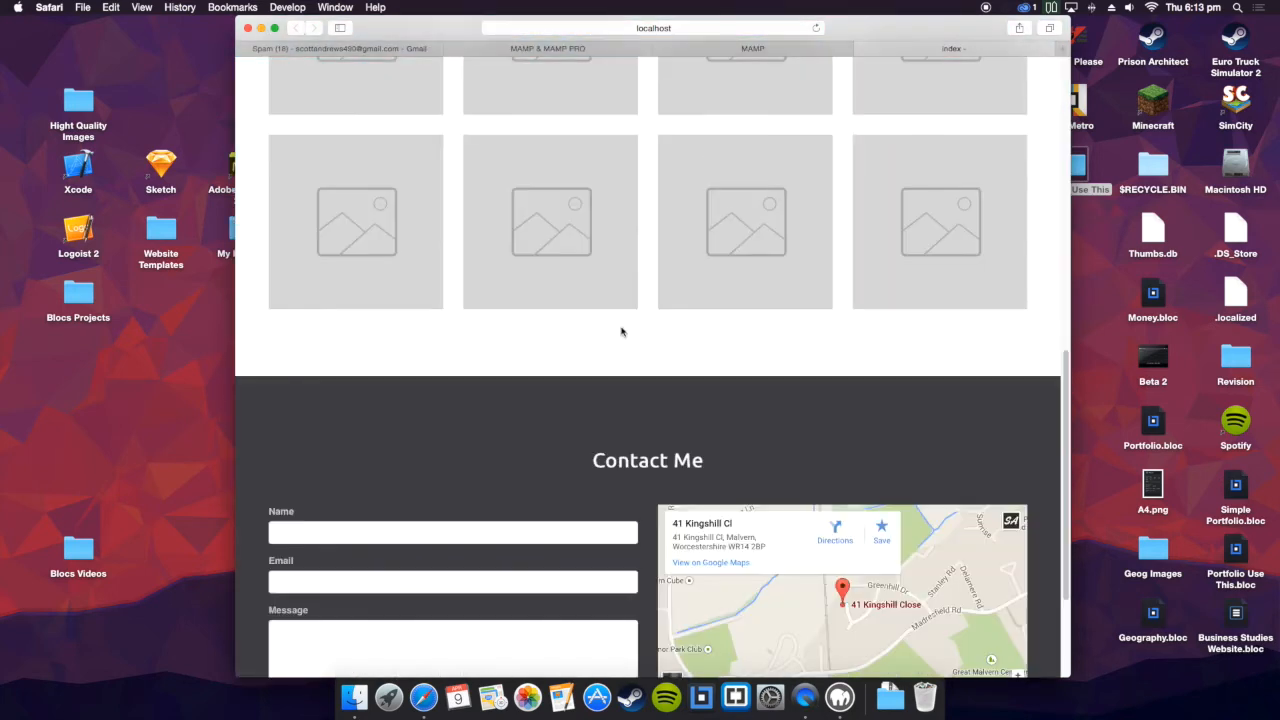
pyautogui.scroll(-3)
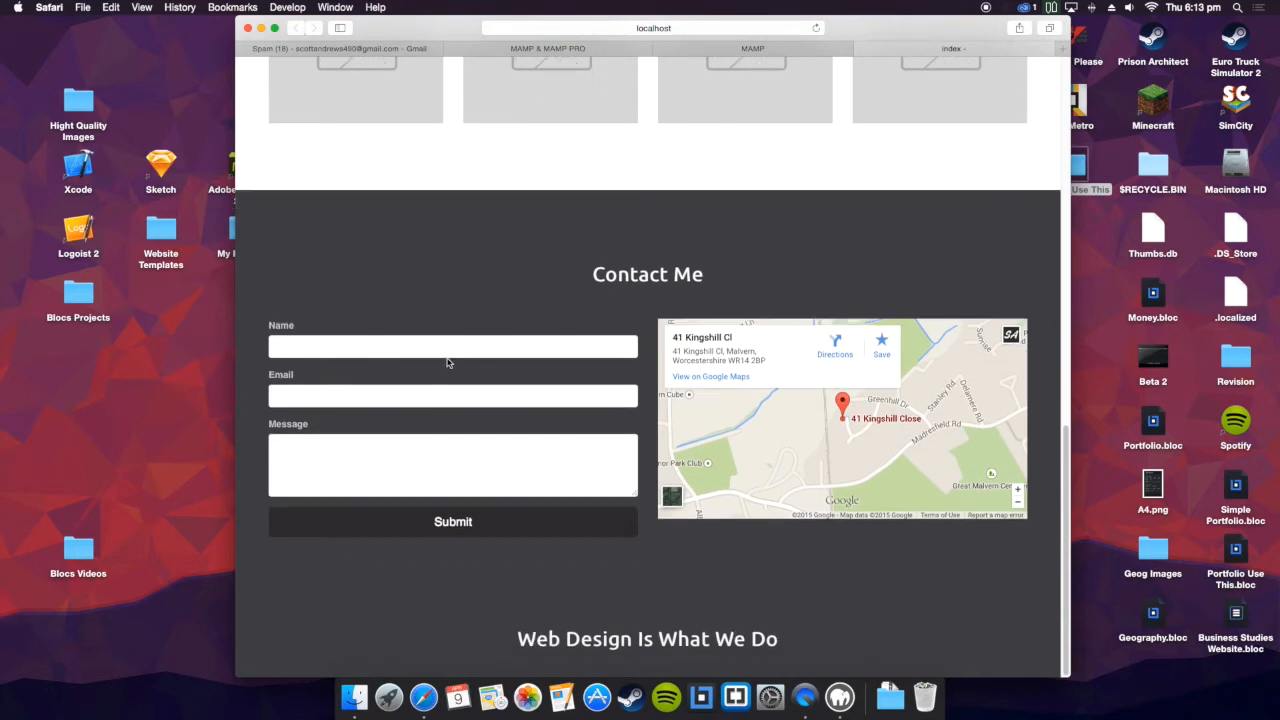
pyautogui.click(452, 346)
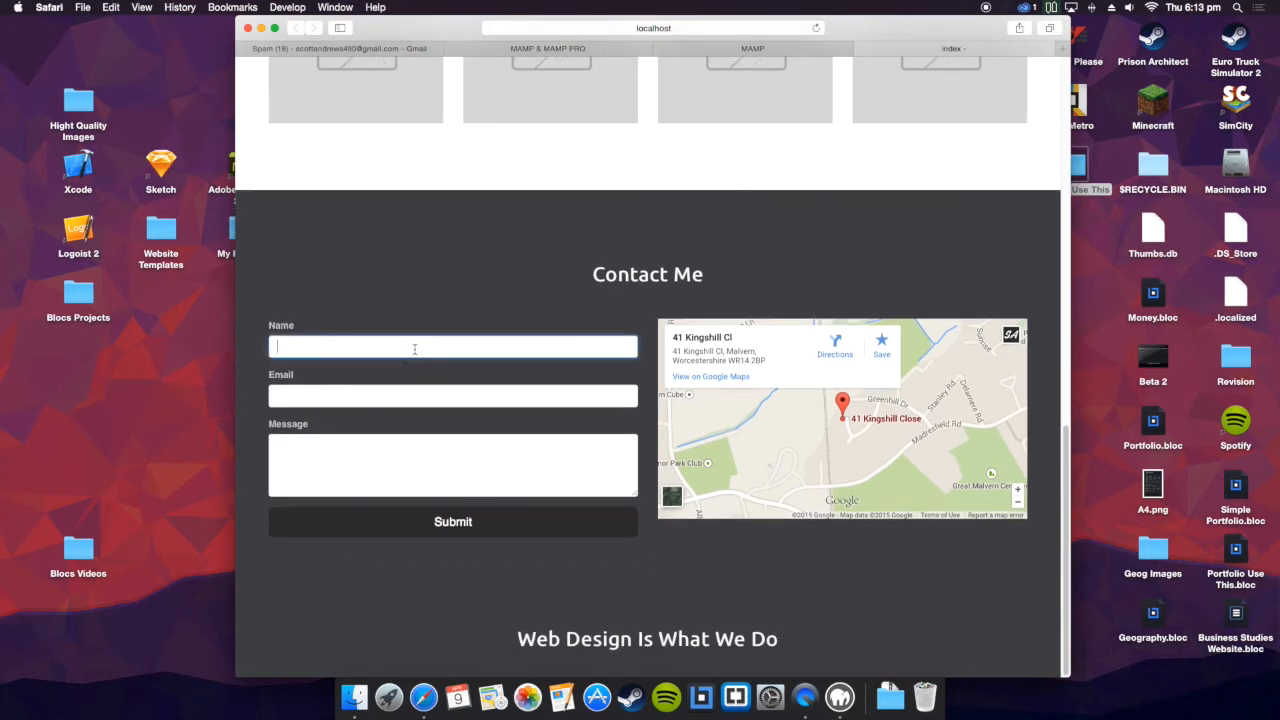
pyautogui.write('bob')
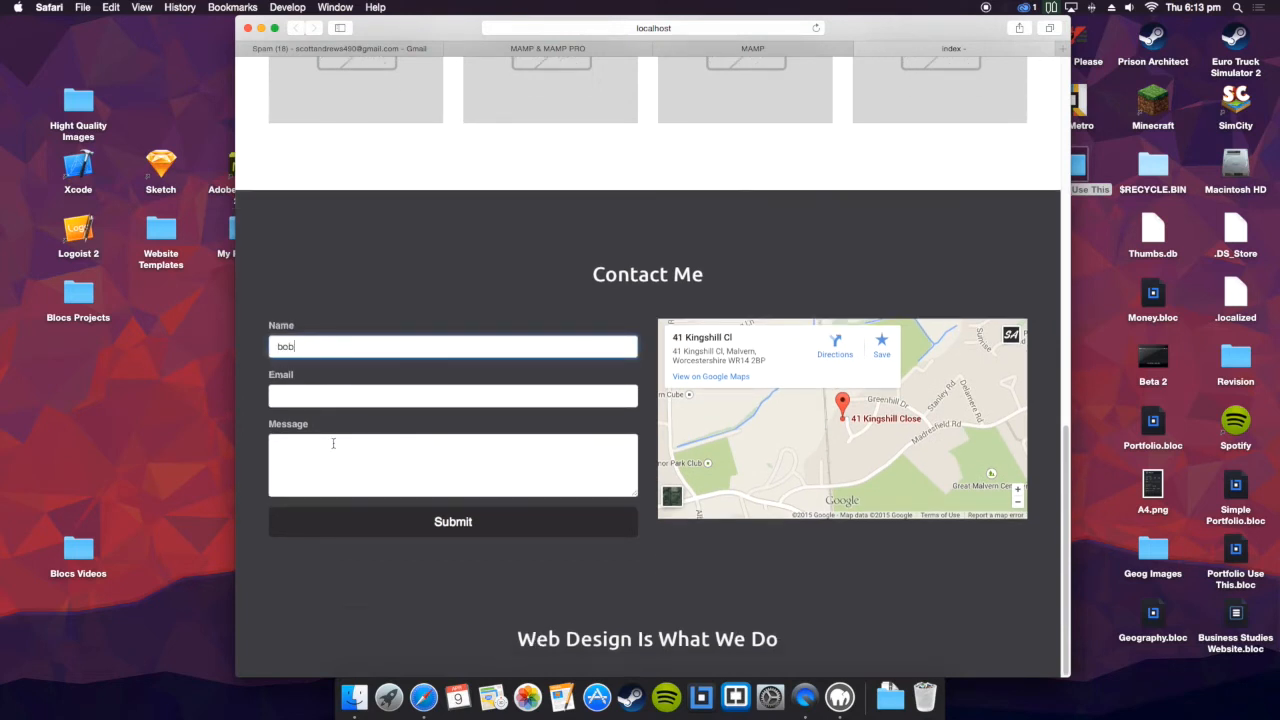
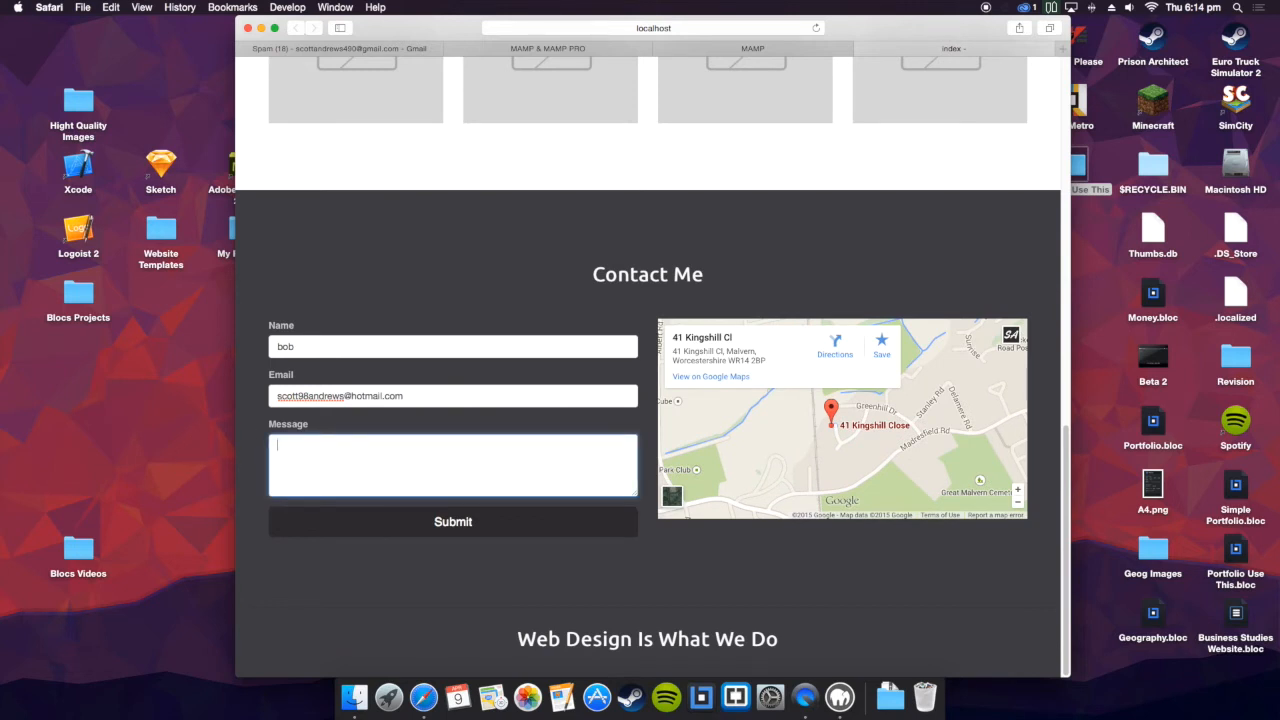
# - Write a 'This is a test :)' message and submit the contact form
pyautogui.write('This')
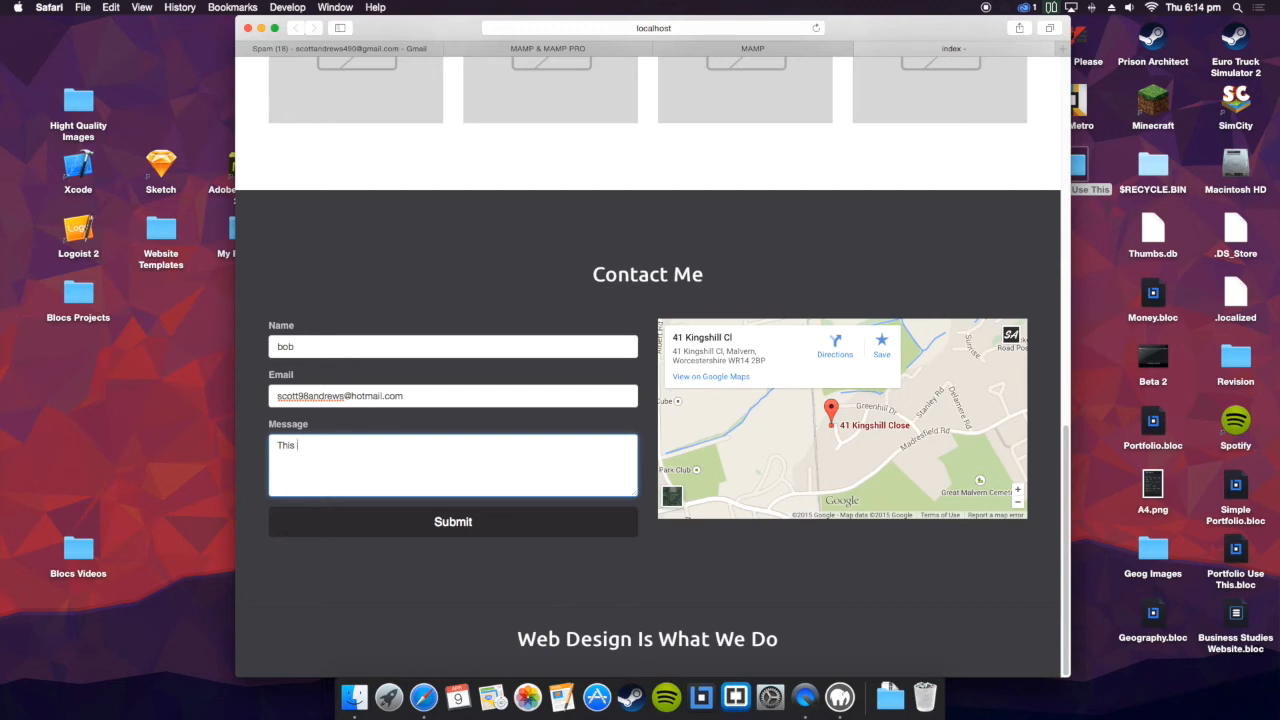
pyautogui.write('a')
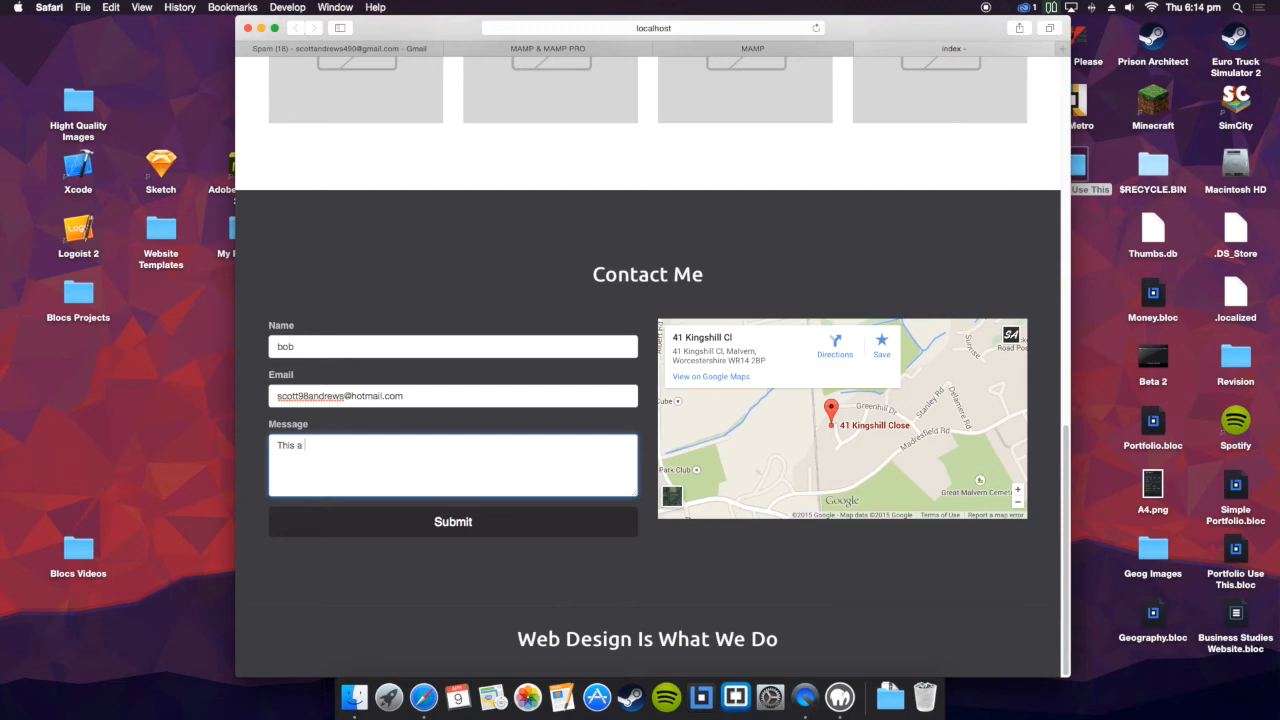
pyautogui.write('test')
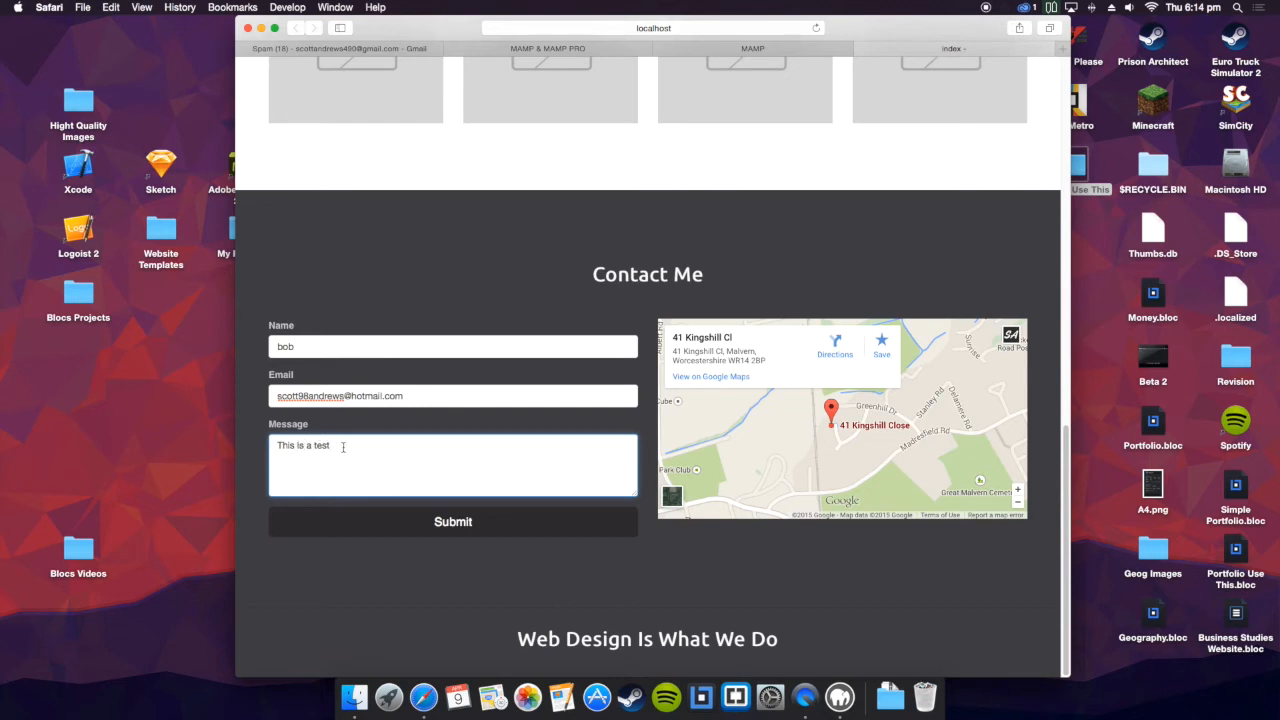
pyautogui.write(':P')
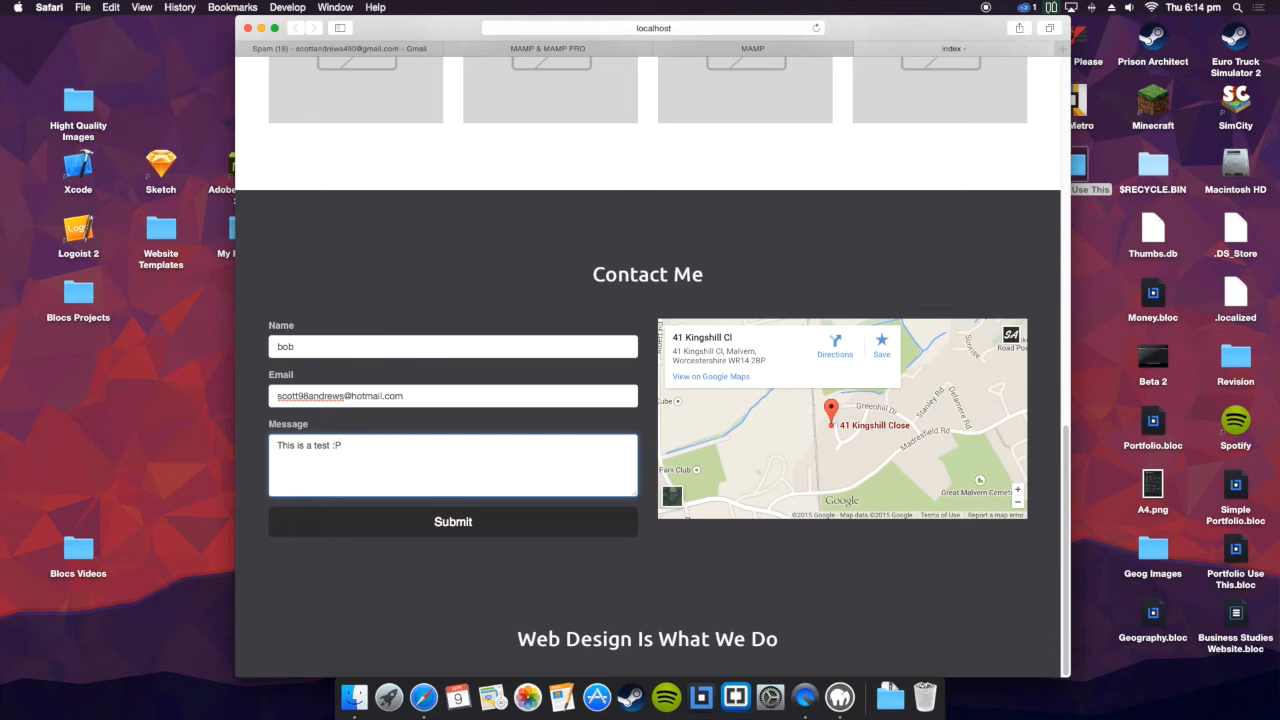
pyautogui.press('Backspace')
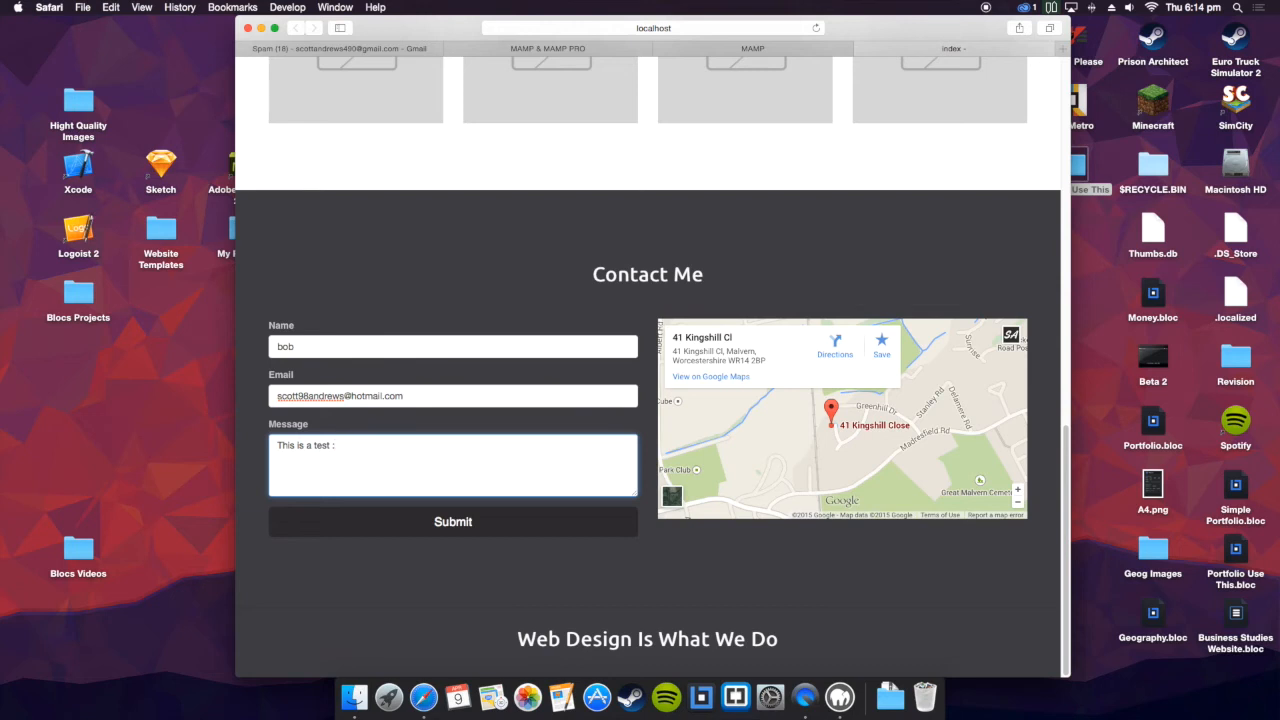
pyautogui.write(')')
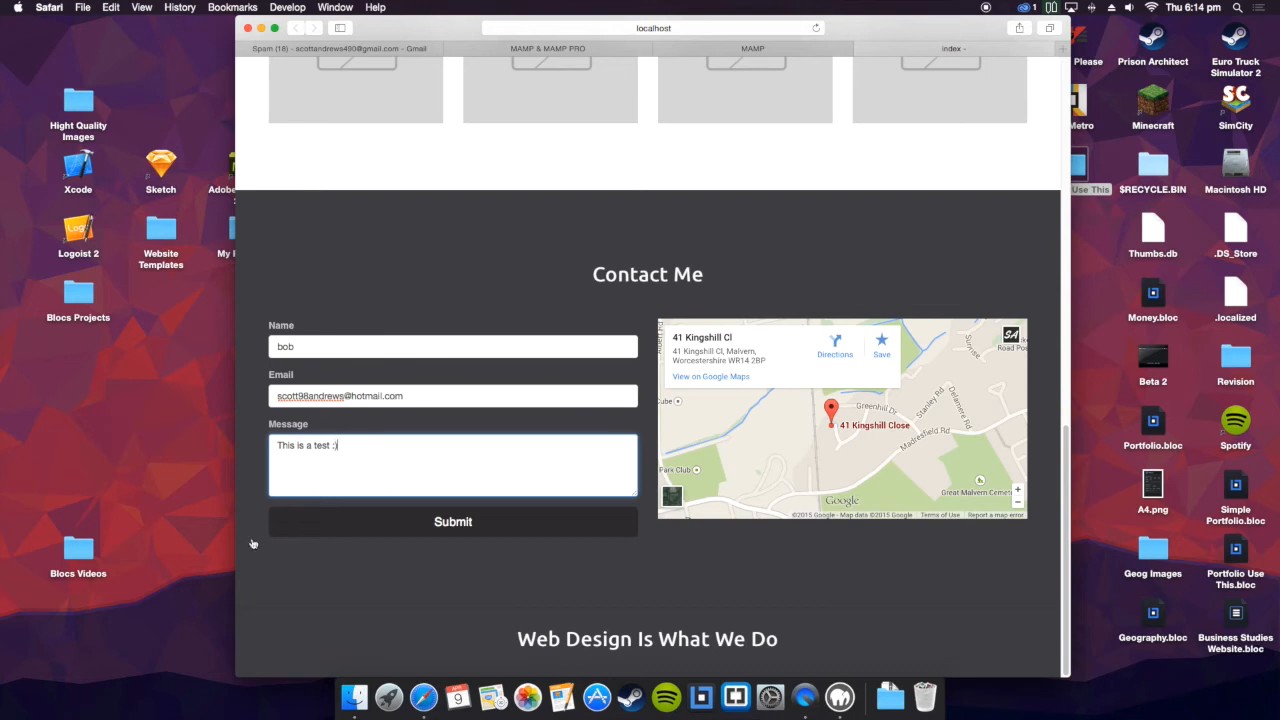
pyautogui.click(452, 520)
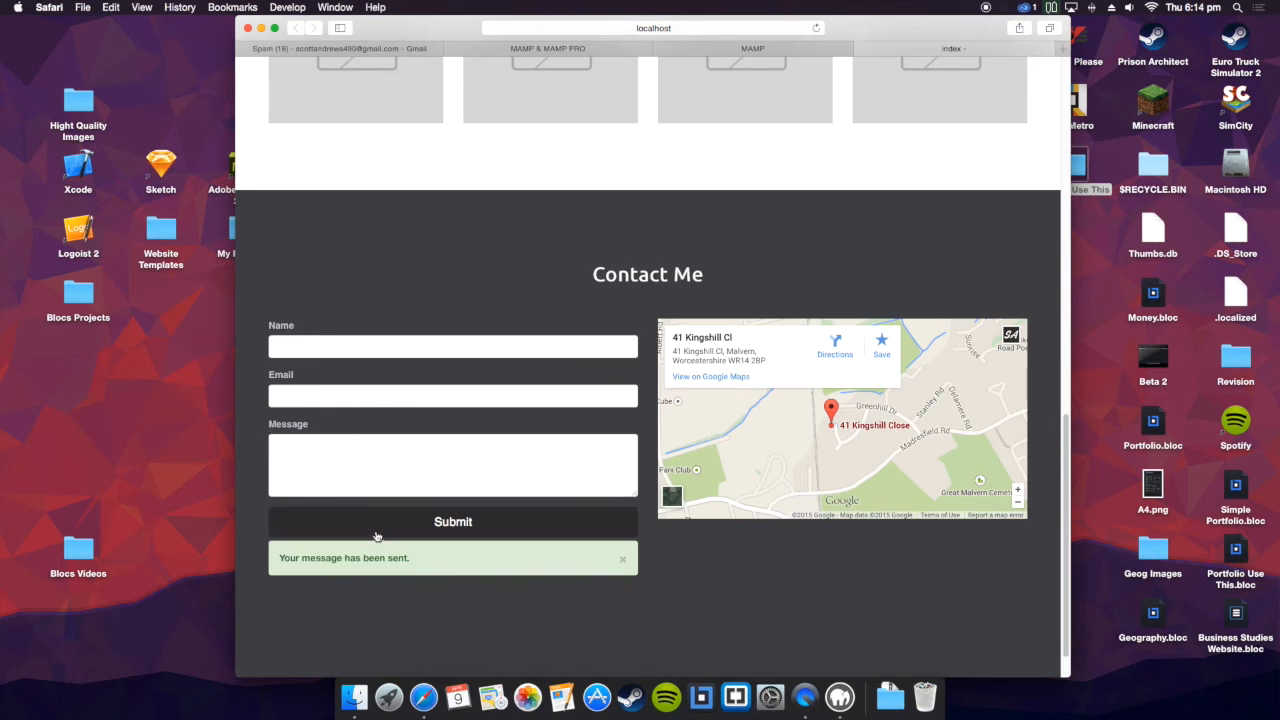
pyautogui.moveTo(634, 564)
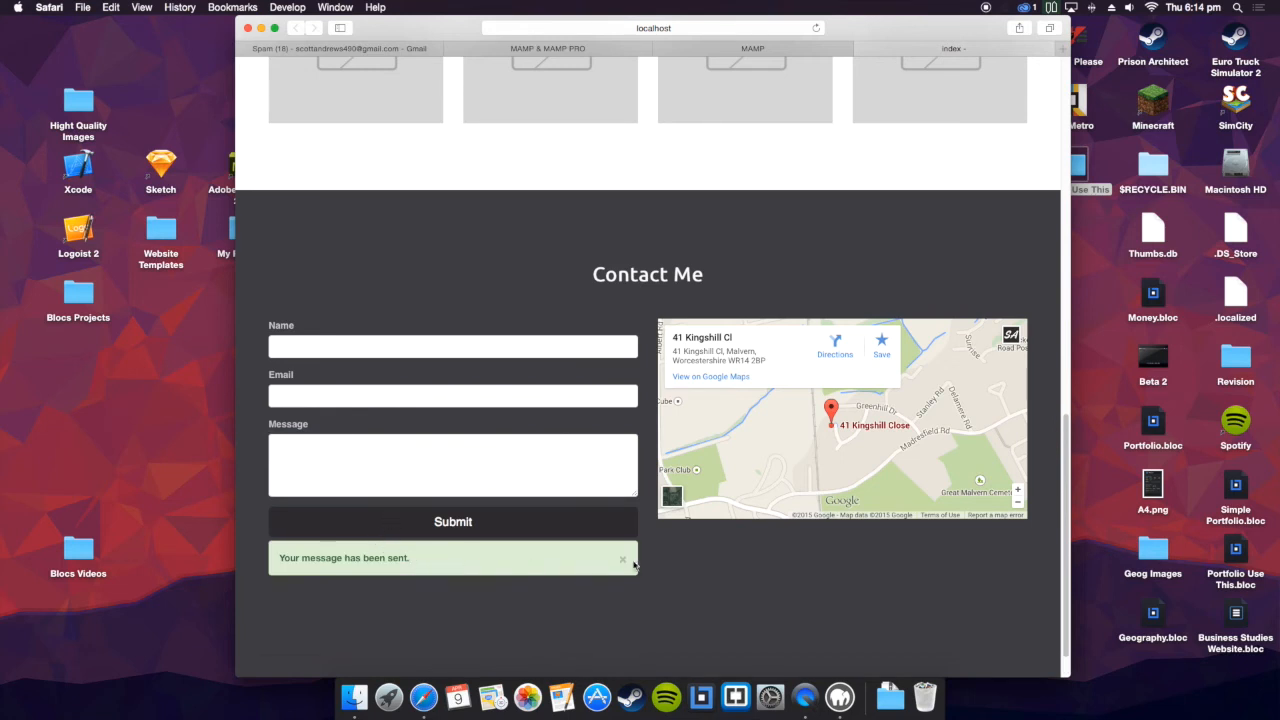
# - In Gmail's Spam, find and read 'Message from Portfolio Use This'
pyautogui.click(624, 558)
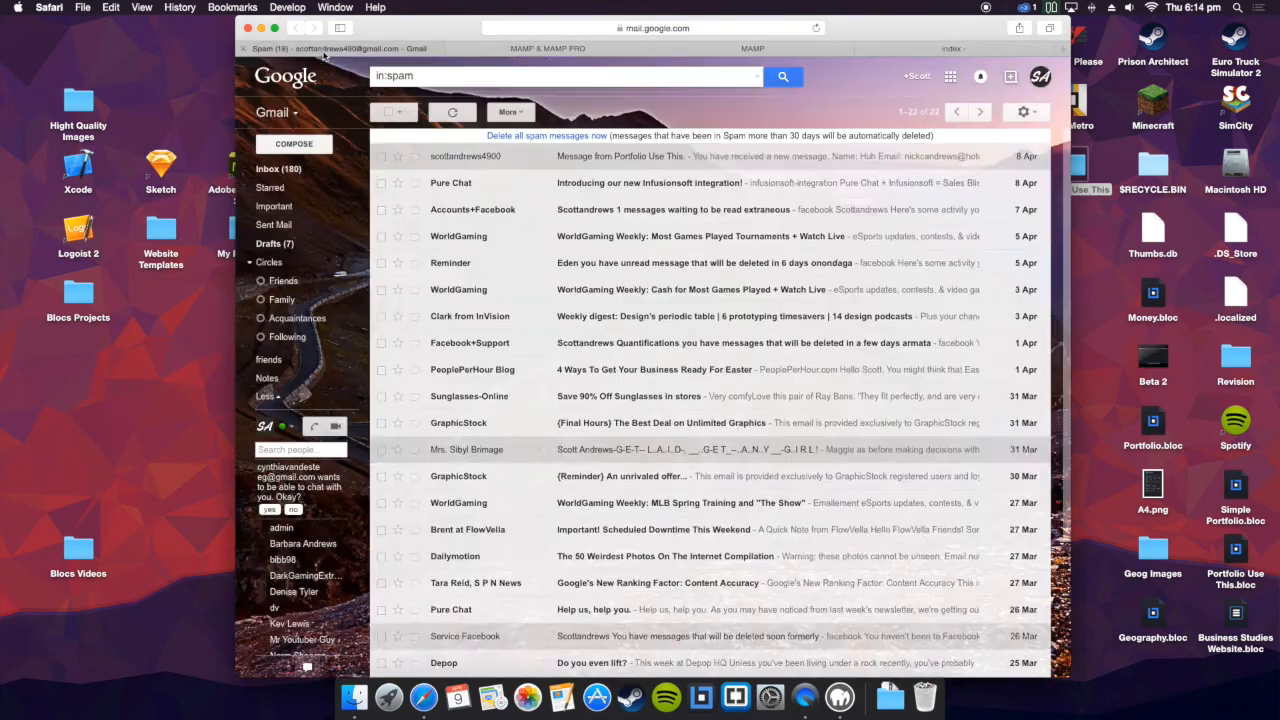
pyautogui.click(452, 112)
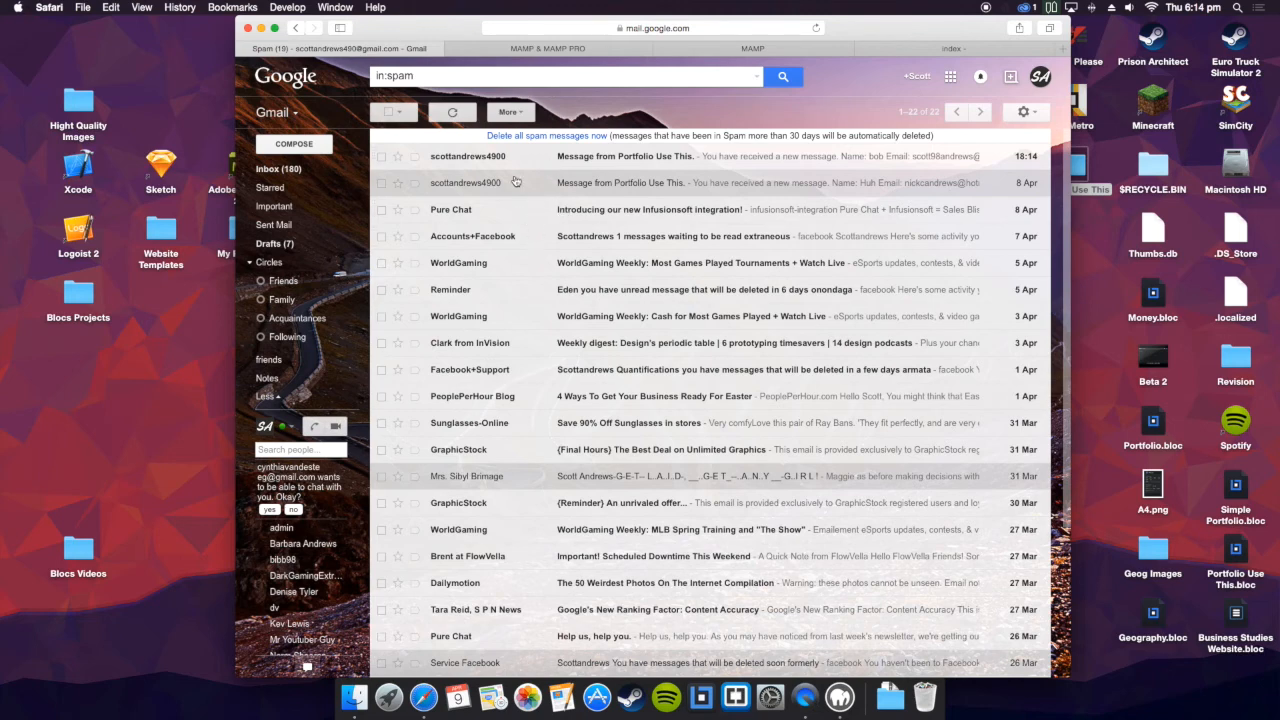
pyautogui.moveTo(516, 182)
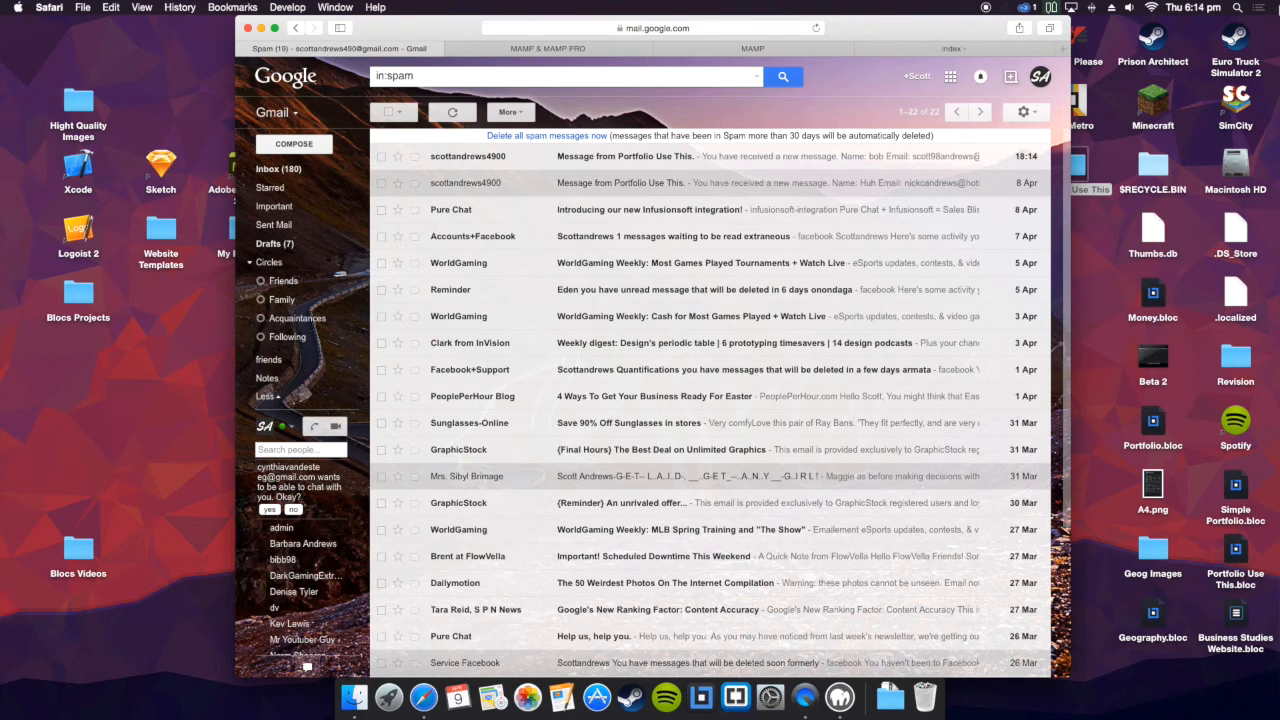
pyautogui.moveTo(532, 170)
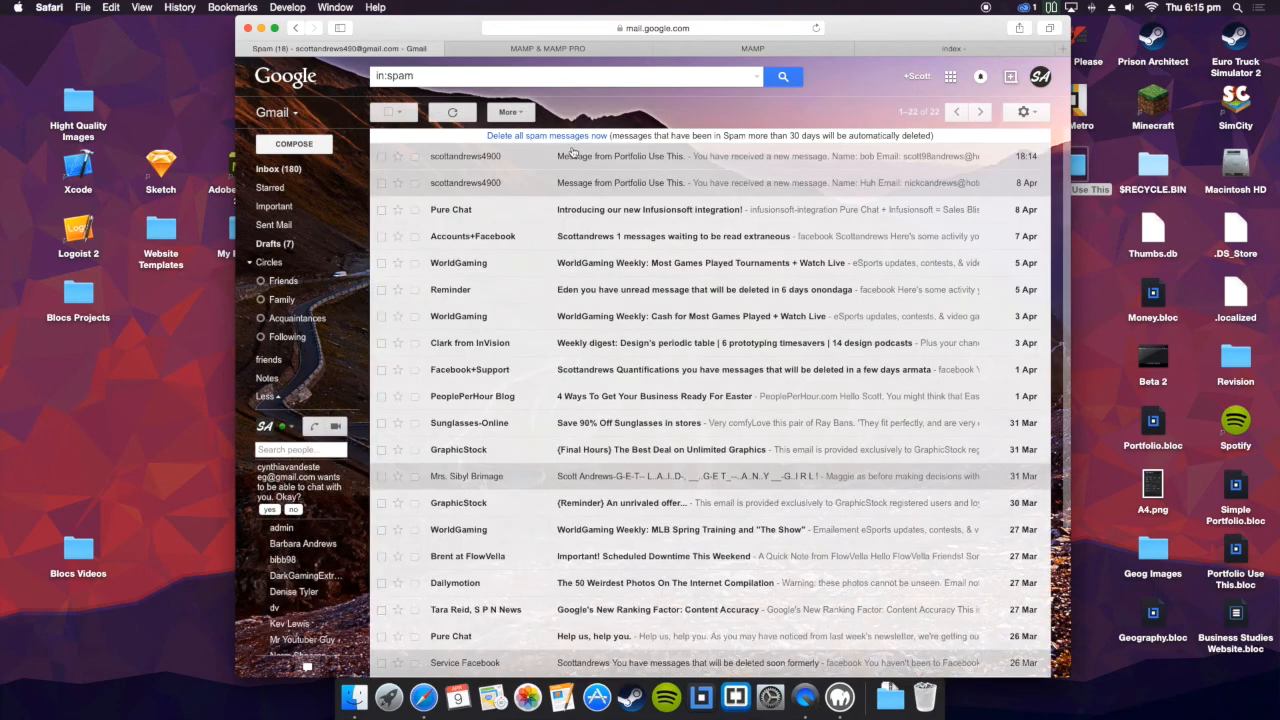
pyautogui.click(622, 156)
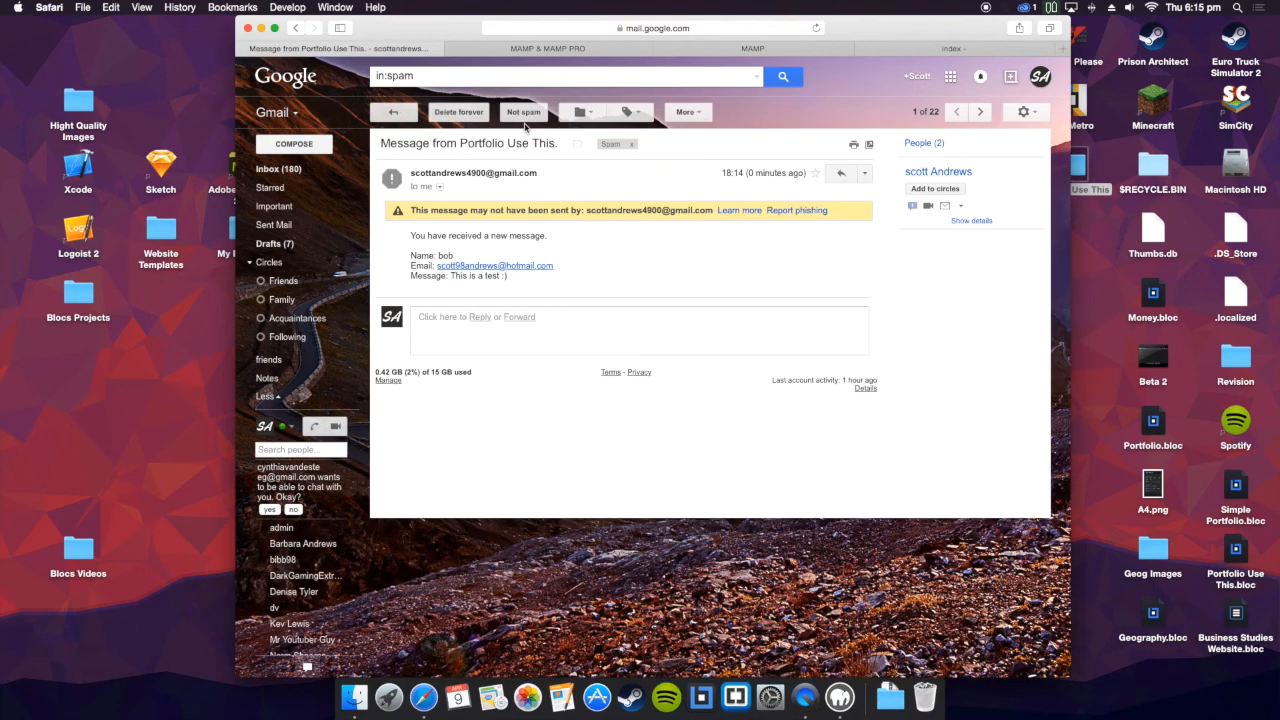
# - Mark the test message Not spam, view it in the Inbox, and return to the list
pyautogui.click(524, 112)
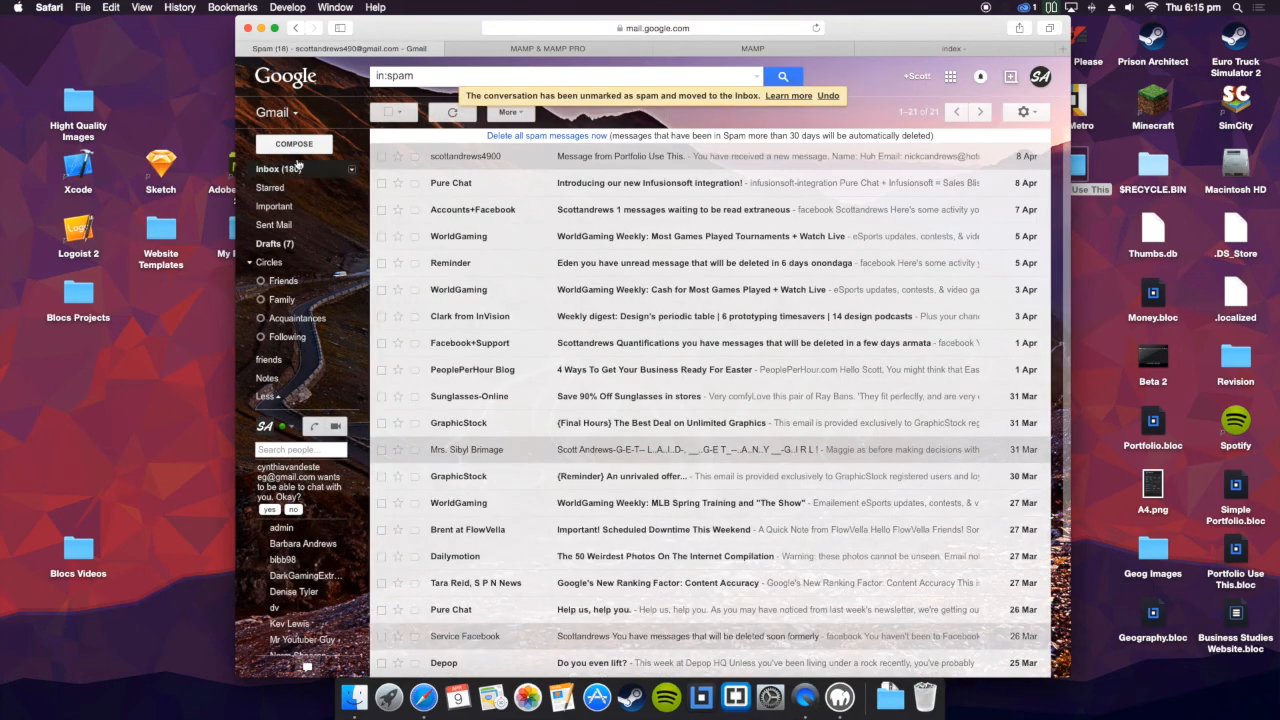
pyautogui.click(620, 156)
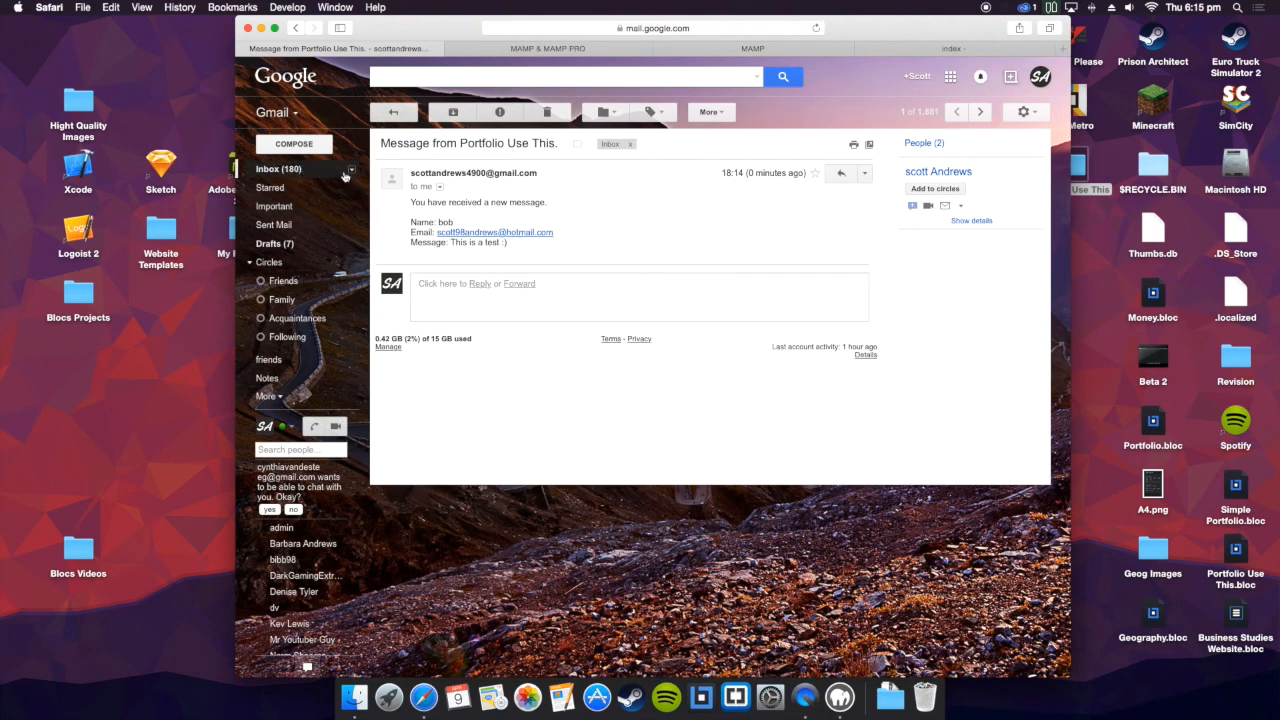
pyautogui.click(440, 188)
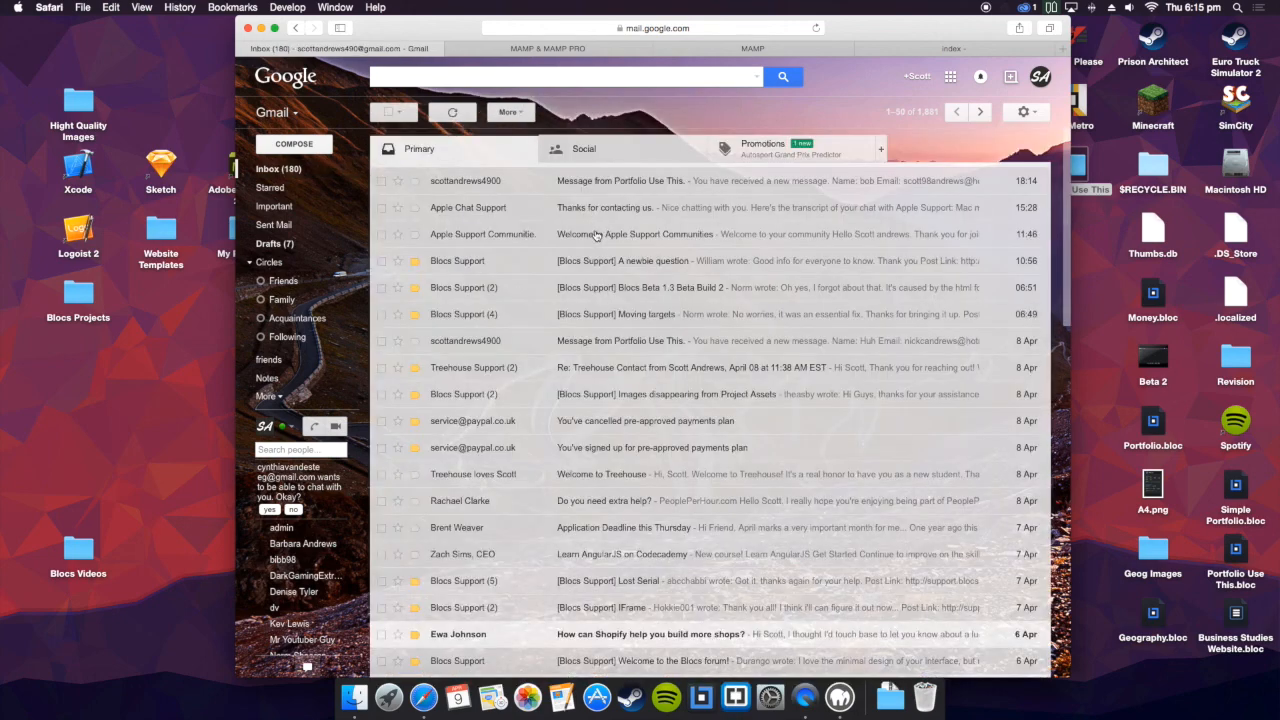
# - View the localhost portfolio at a narrow phone-like width to check image reflow
pyautogui.click(548, 48)
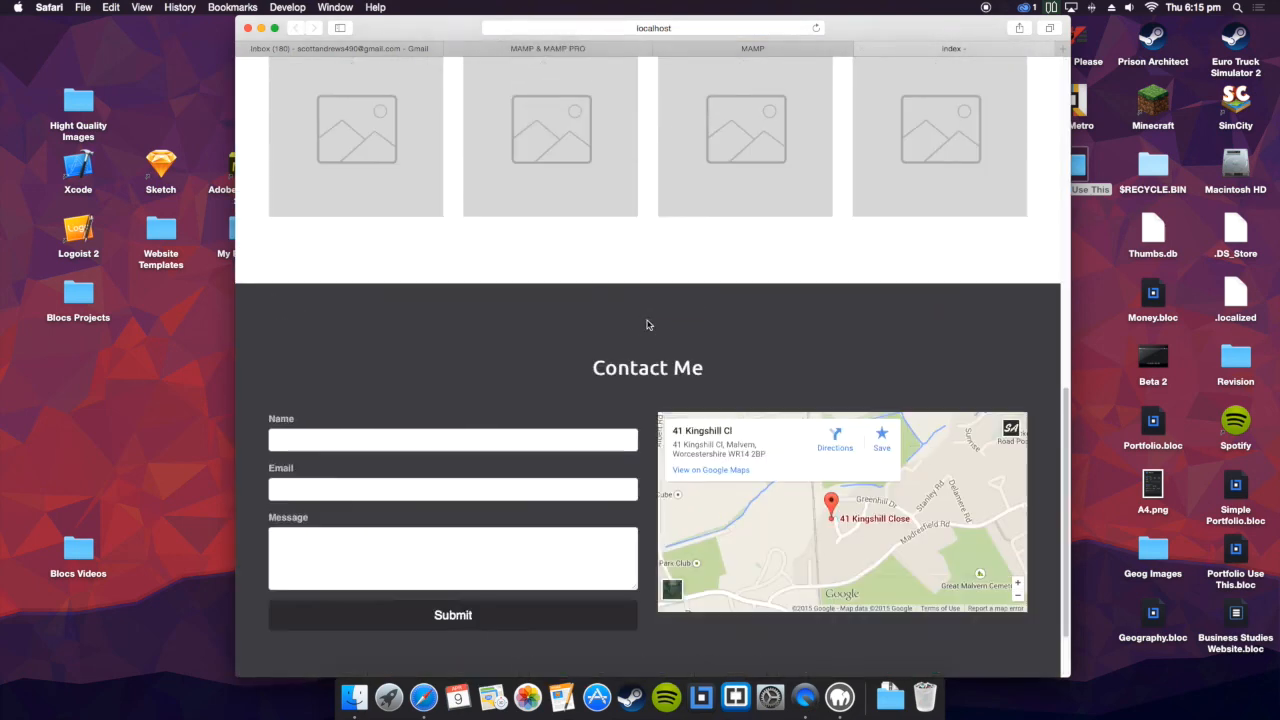
pyautogui.scroll(3)
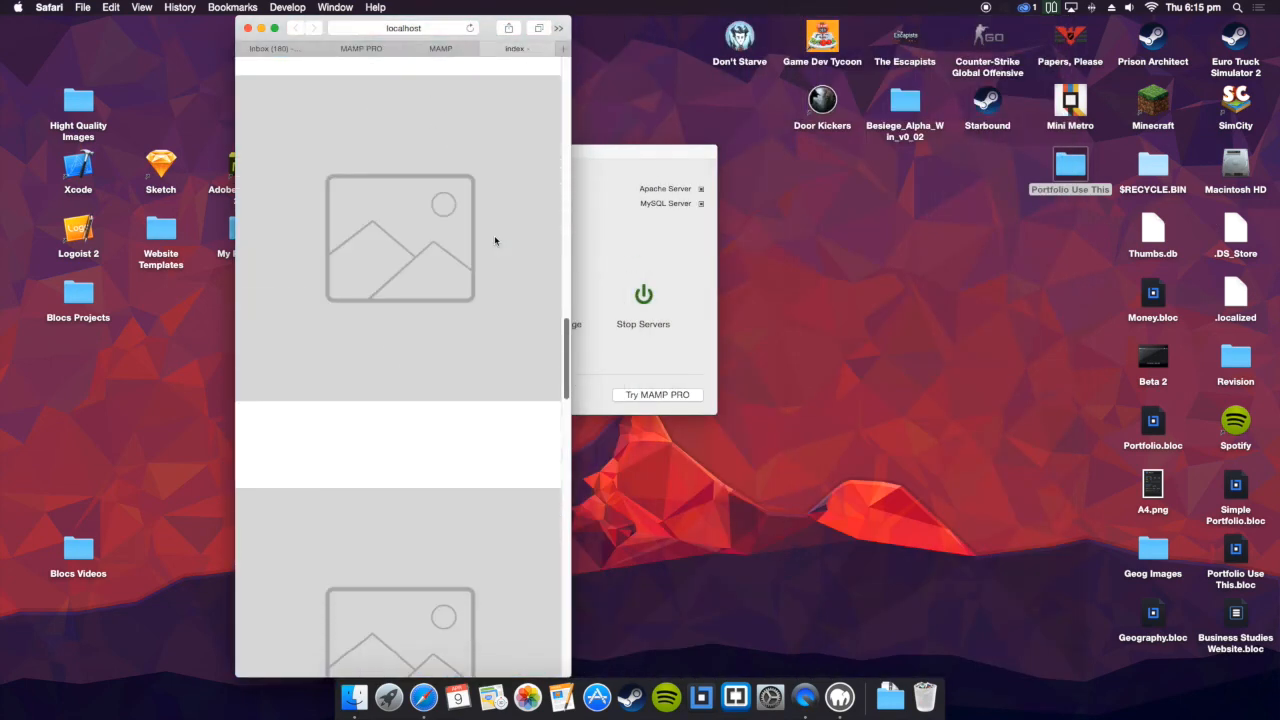
pyautogui.scroll(-3)
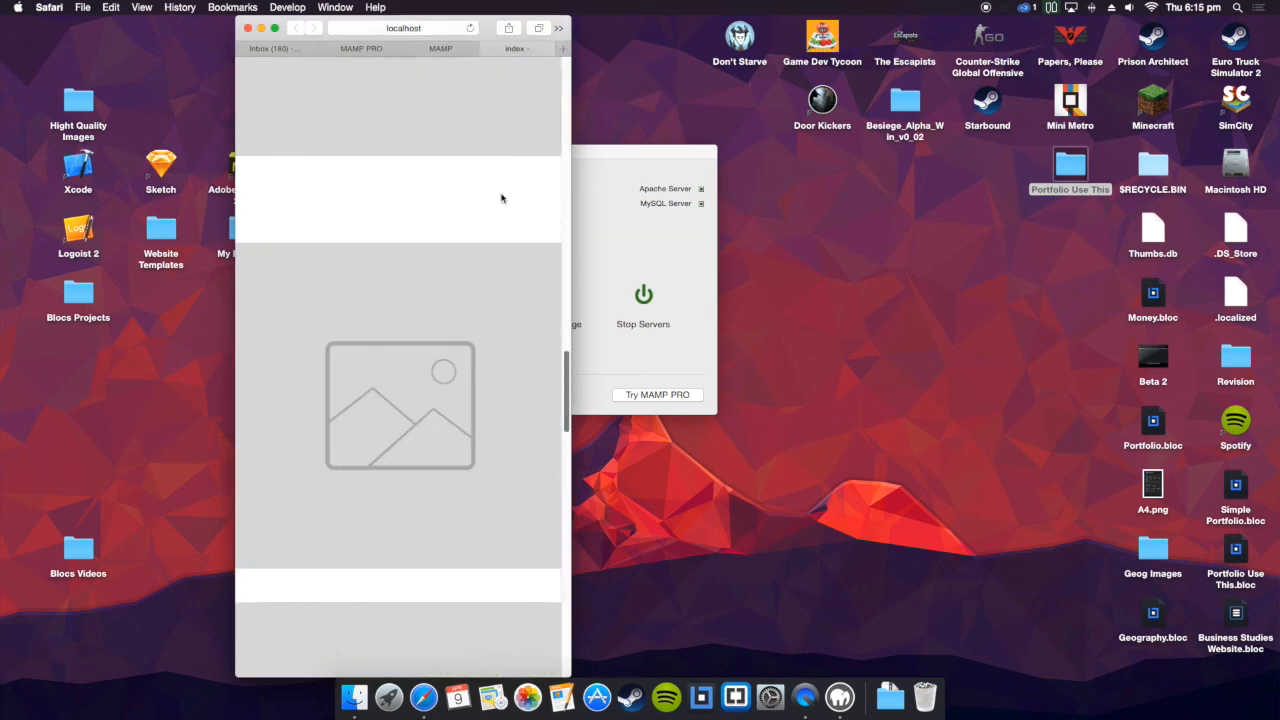